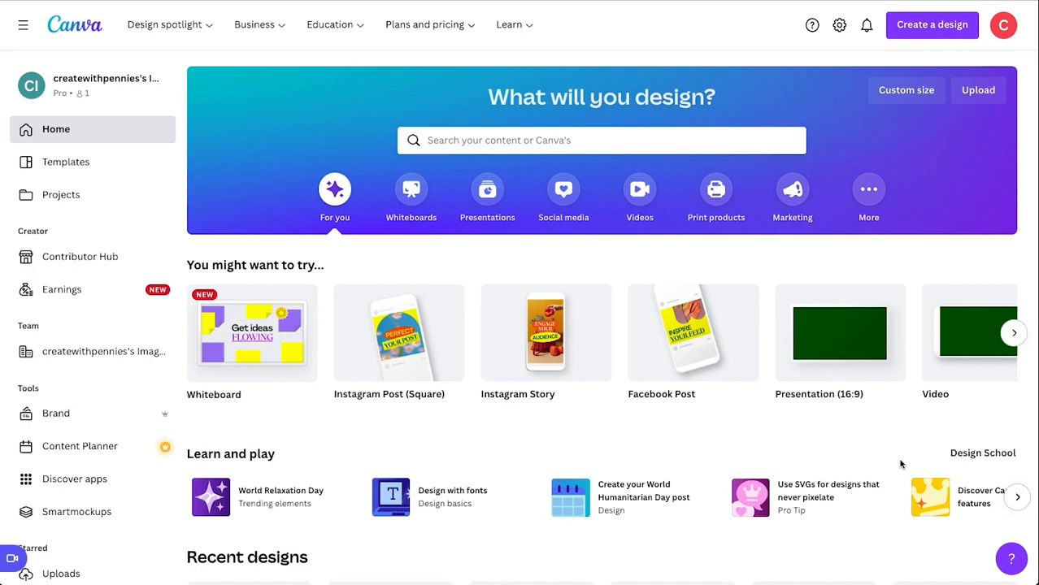
mouse_move(900, 465)
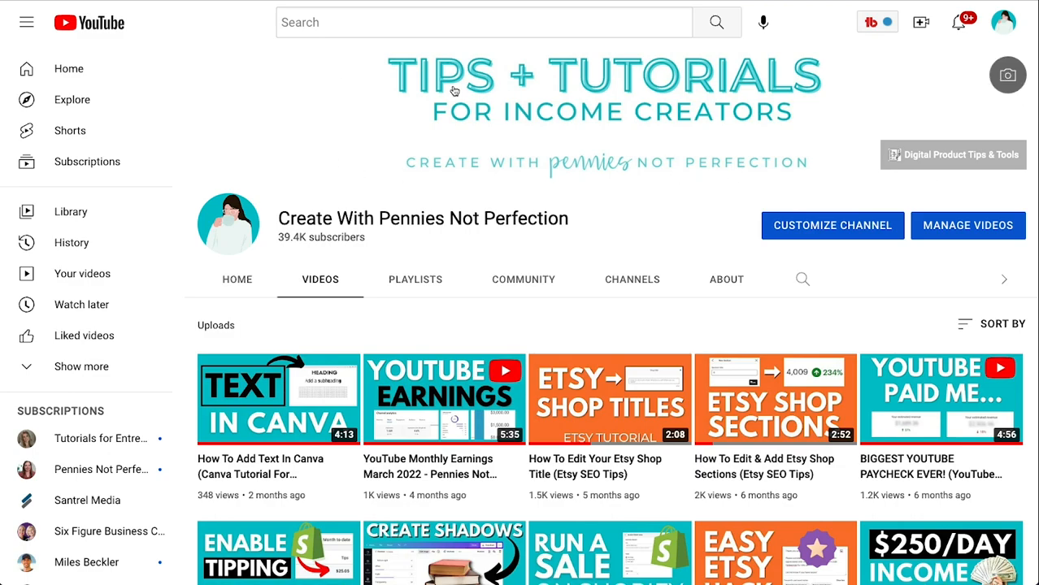
mouse_move(464, 128)
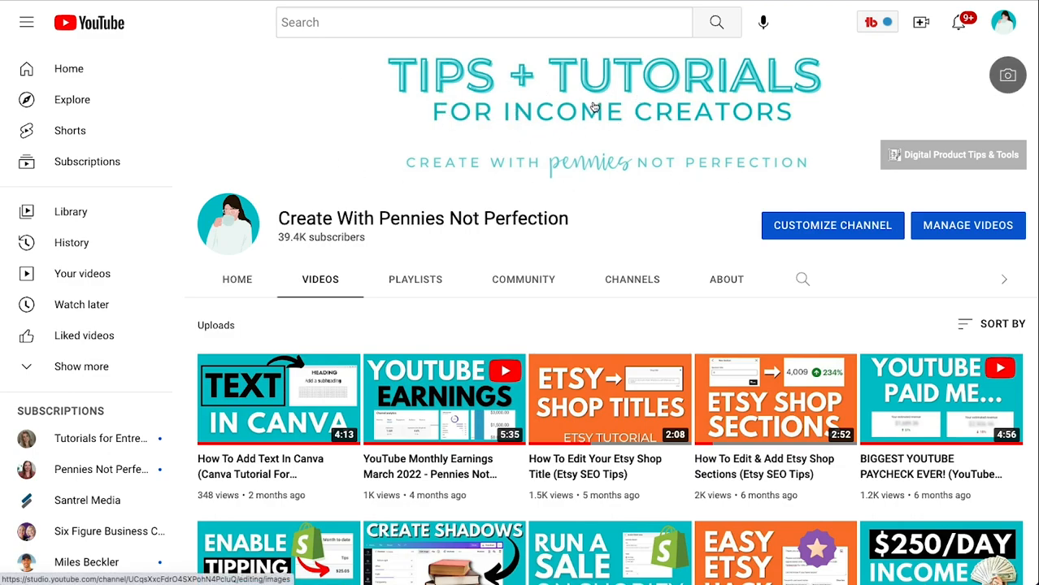
mouse_move(458, 132)
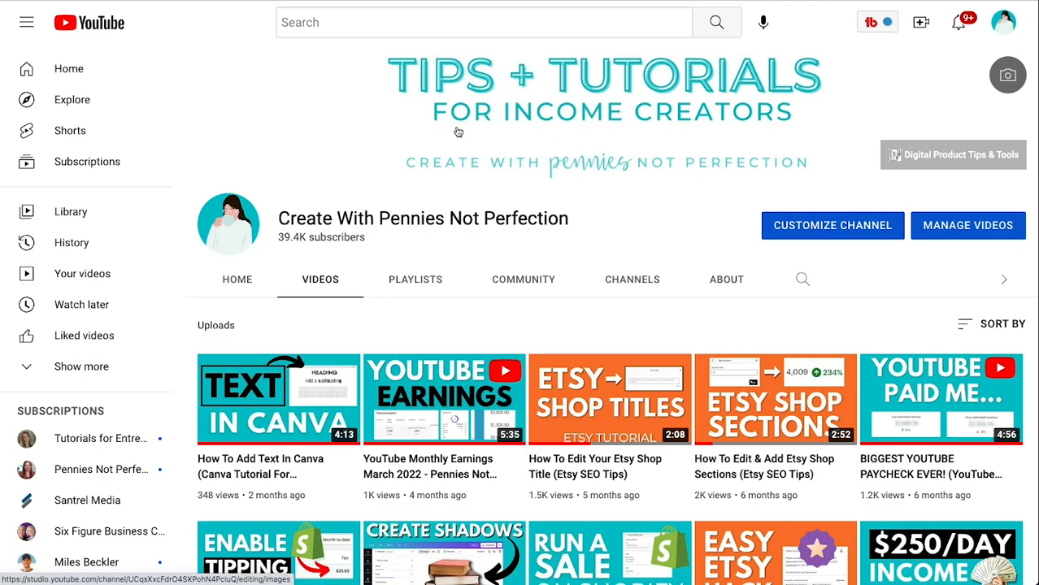
mouse_move(811, 136)
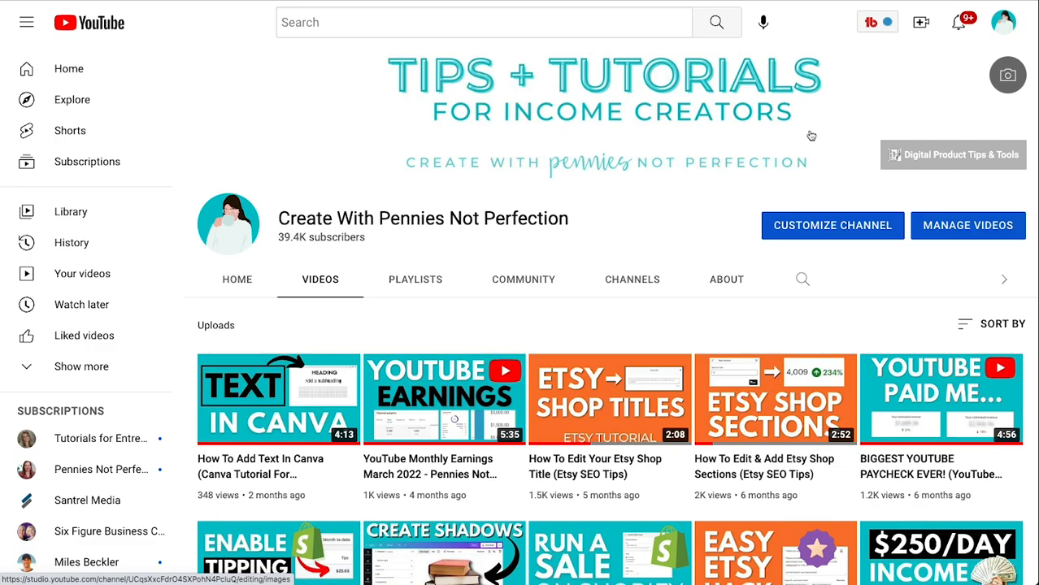
Reach the Branding tab of Channel customization in YouTube Studio, at the Banner image section
click(832, 224)
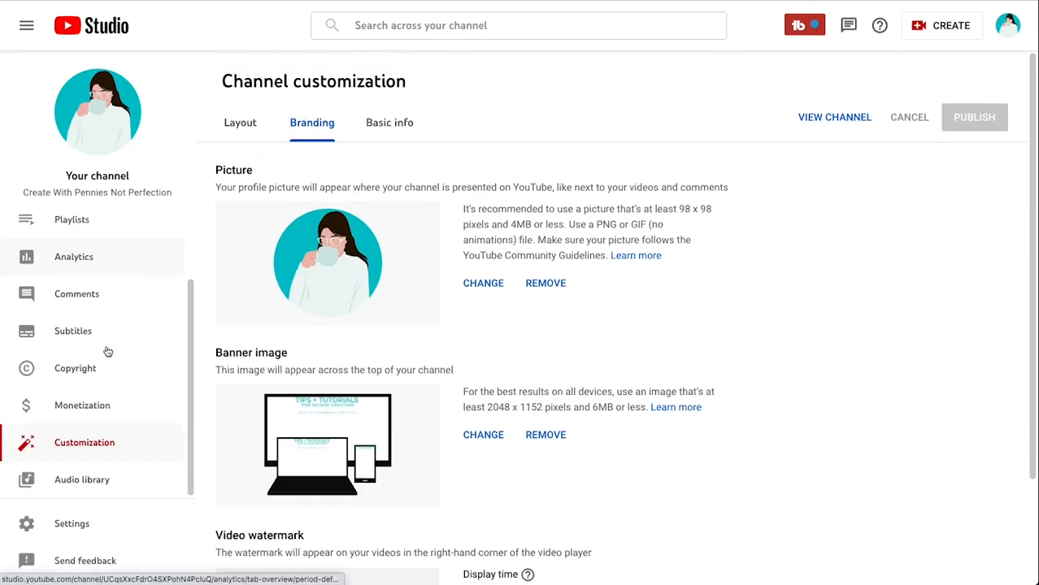
click(241, 124)
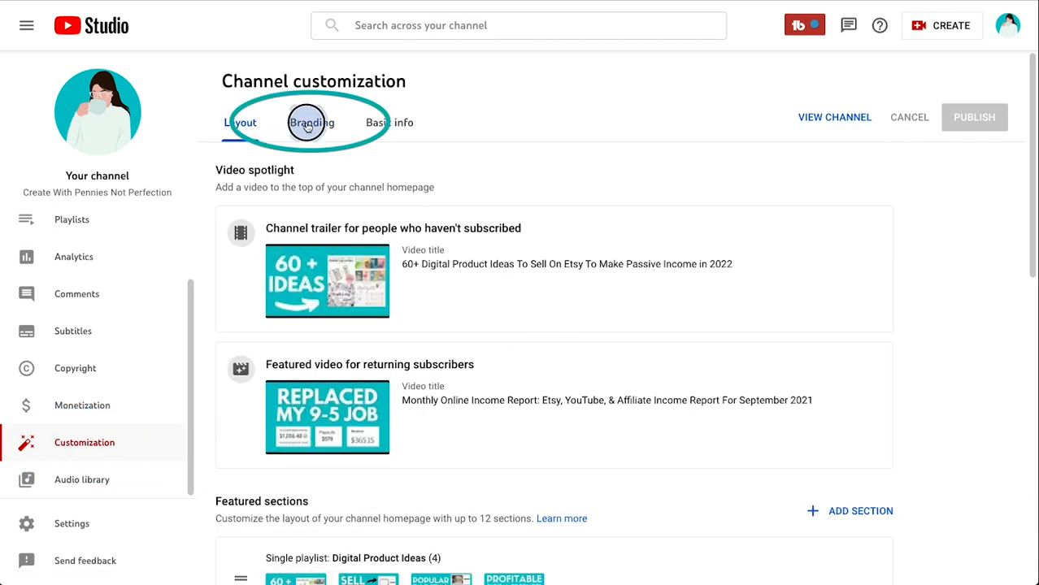
click(312, 122)
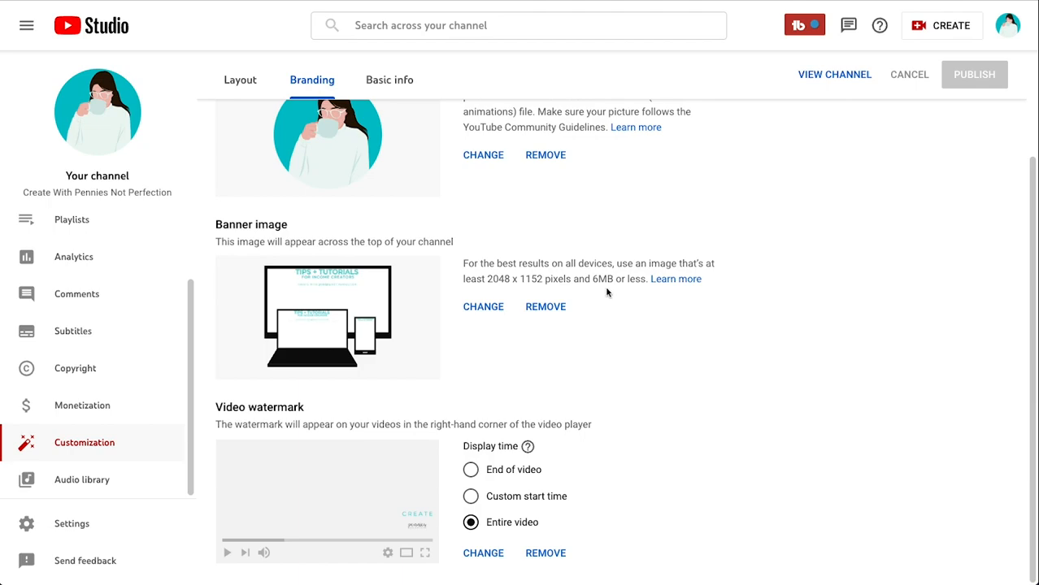
mouse_move(604, 295)
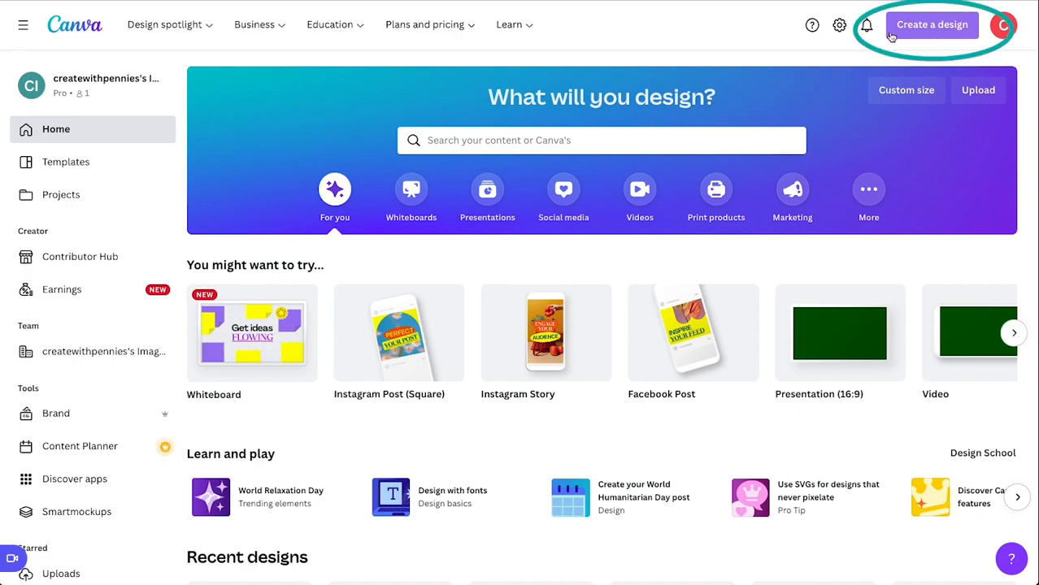
Start a new Canva design, searching 'youtube' for the YouTube Channel Art type
click(931, 24)
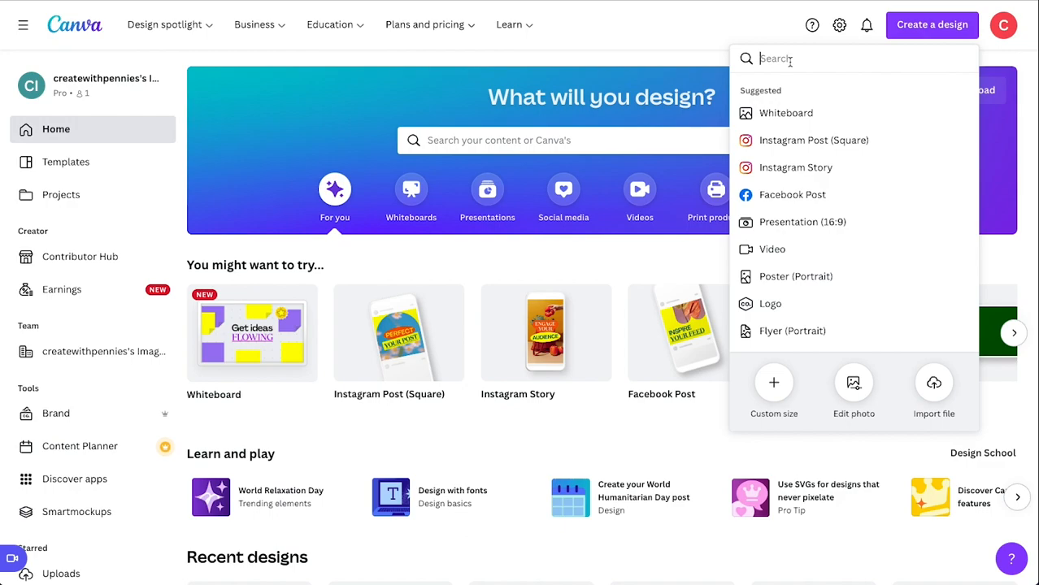
text(youtube)
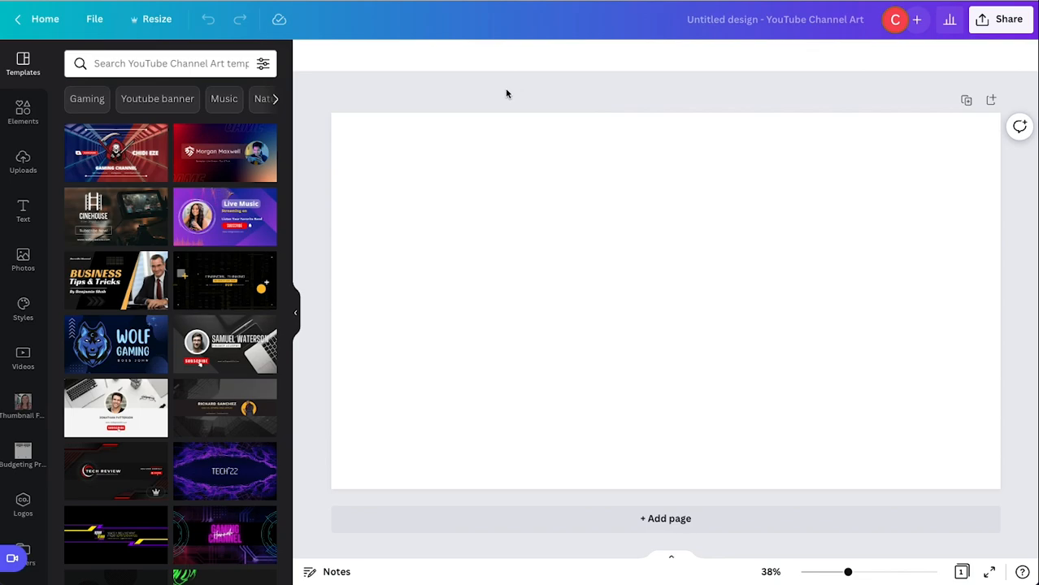
Try the Live Music template, then swap in the purple cloud PINXTR gamer template and browse further
click(577, 221)
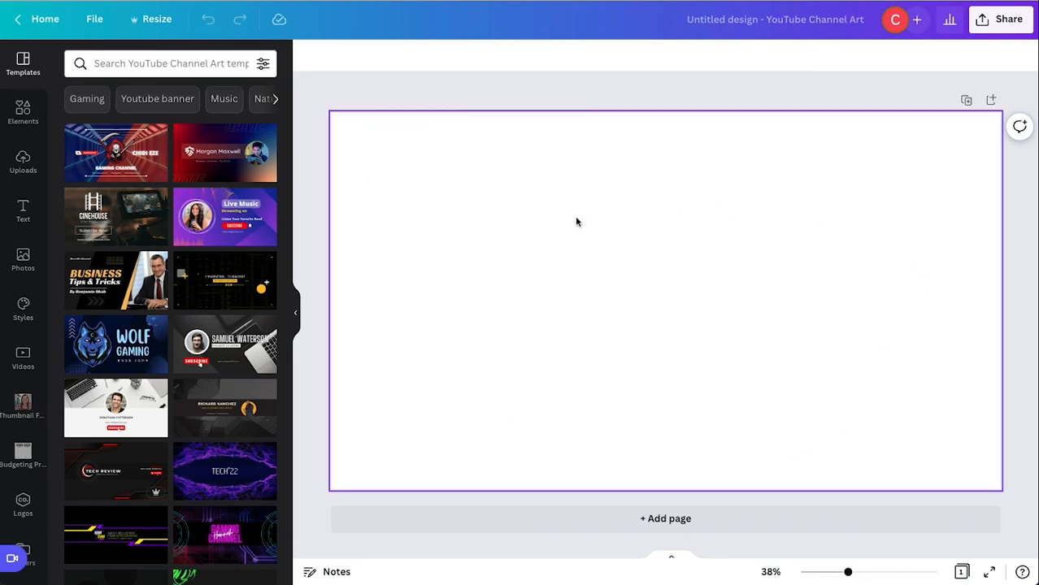
mouse_move(459, 182)
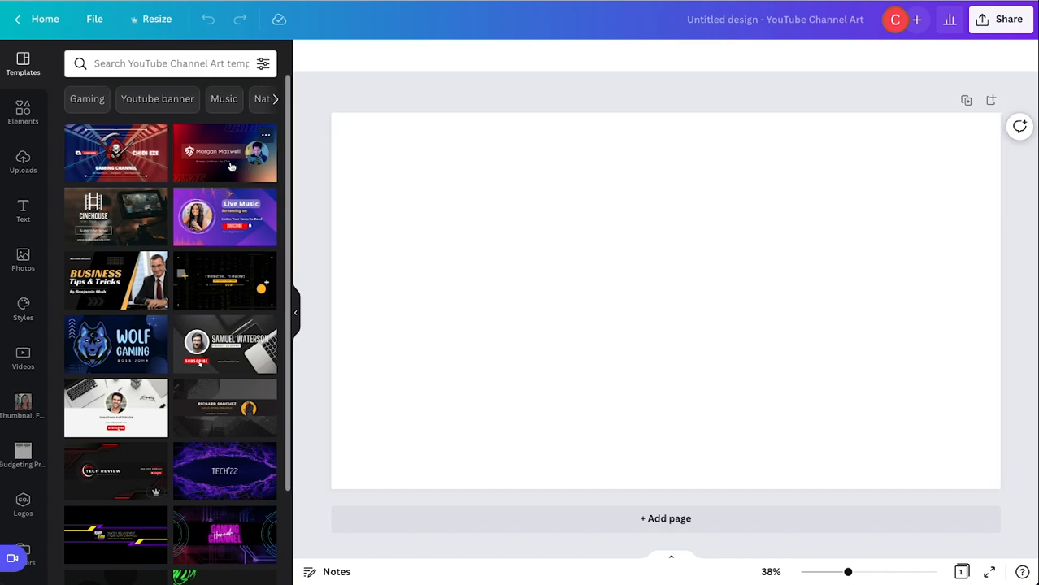
mouse_move(222, 156)
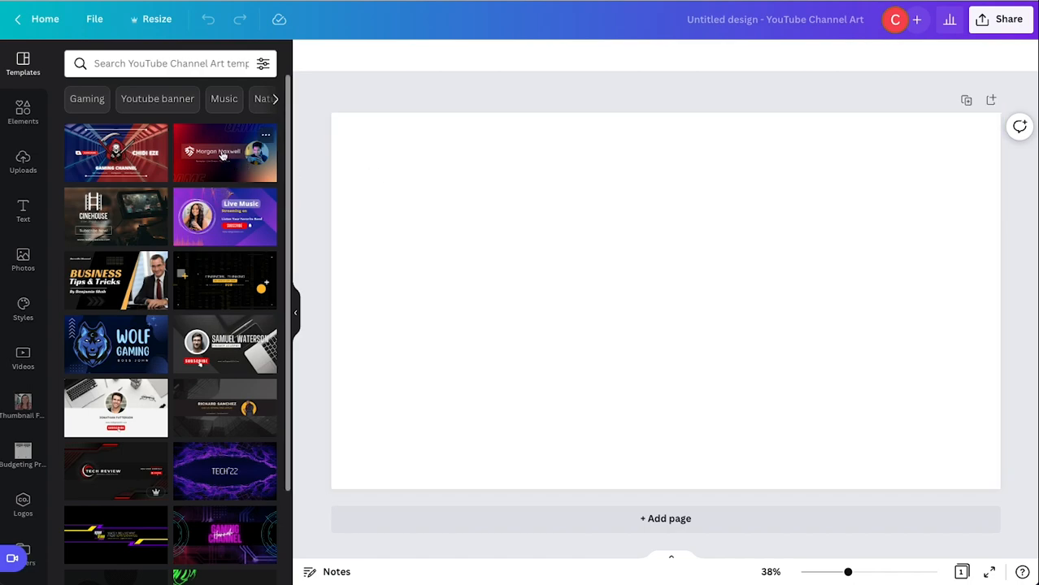
click(224, 216)
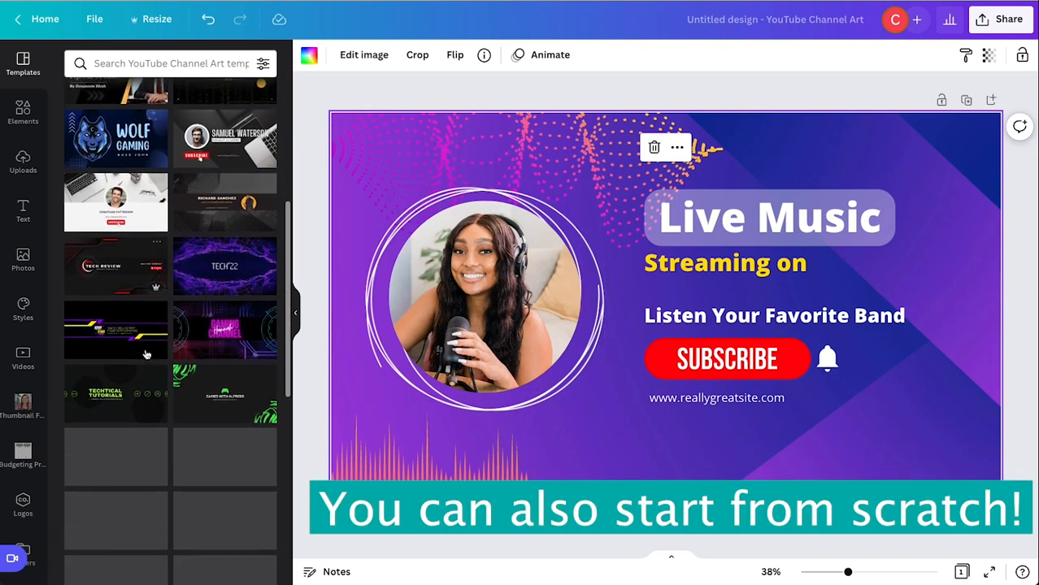
scroll(down, 3)
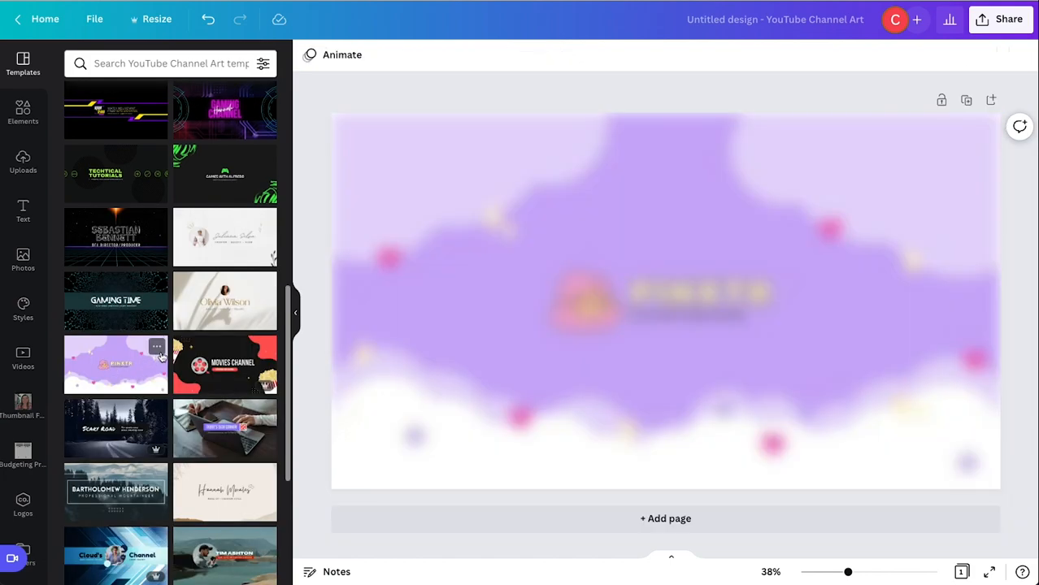
click(115, 364)
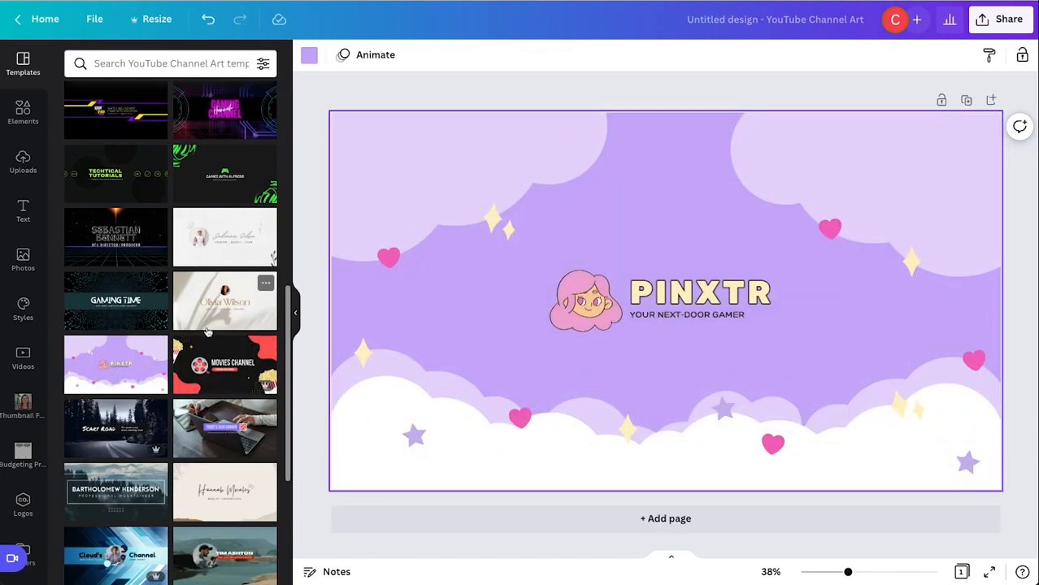
scroll(down, 3)
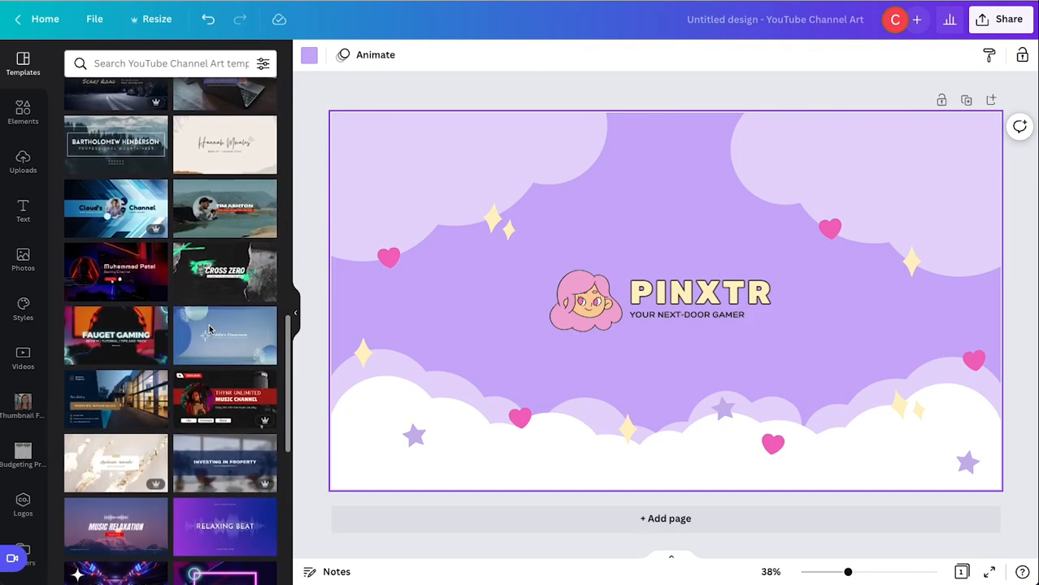
scroll(down, 3)
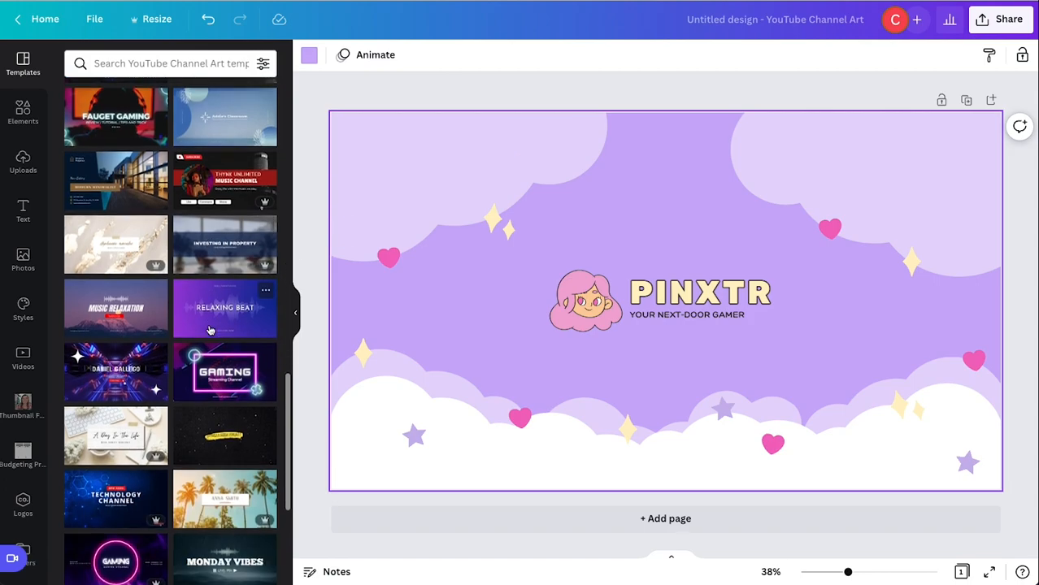
scroll(down, 3)
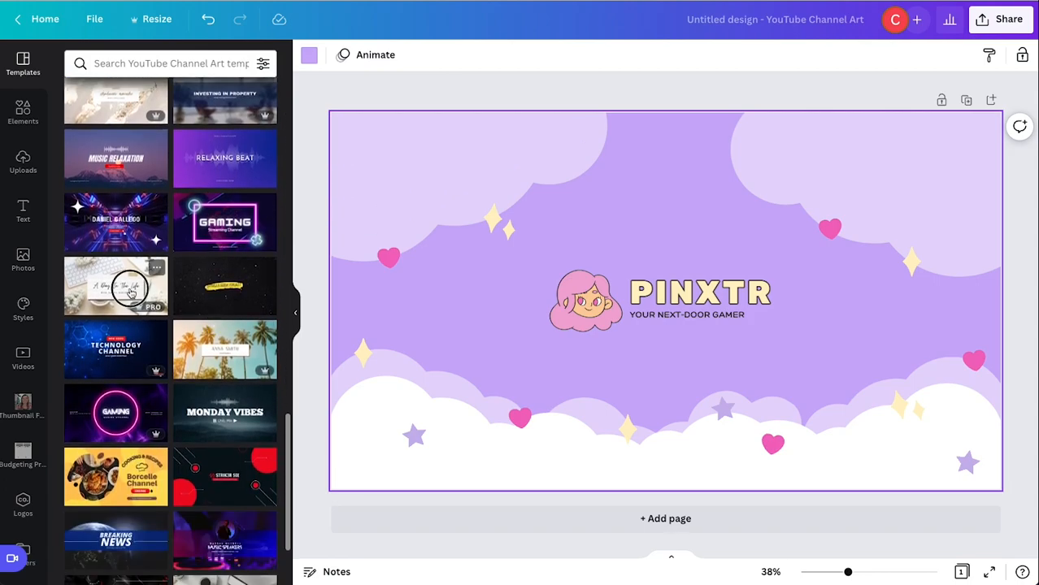
Swap in the flat-lay desk-and-flowers PINXTR template and browse more templates
click(116, 286)
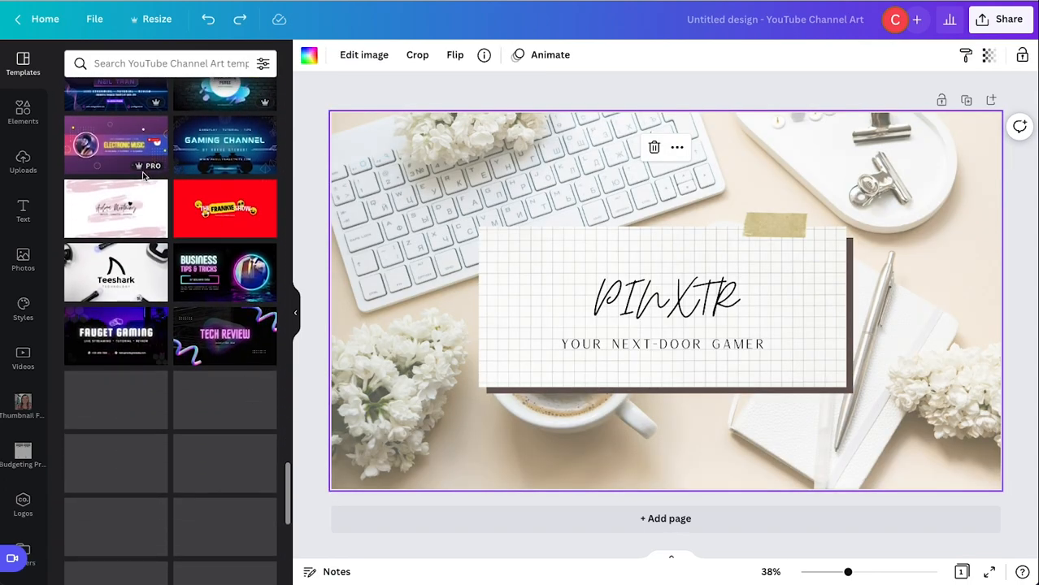
scroll(down, 3)
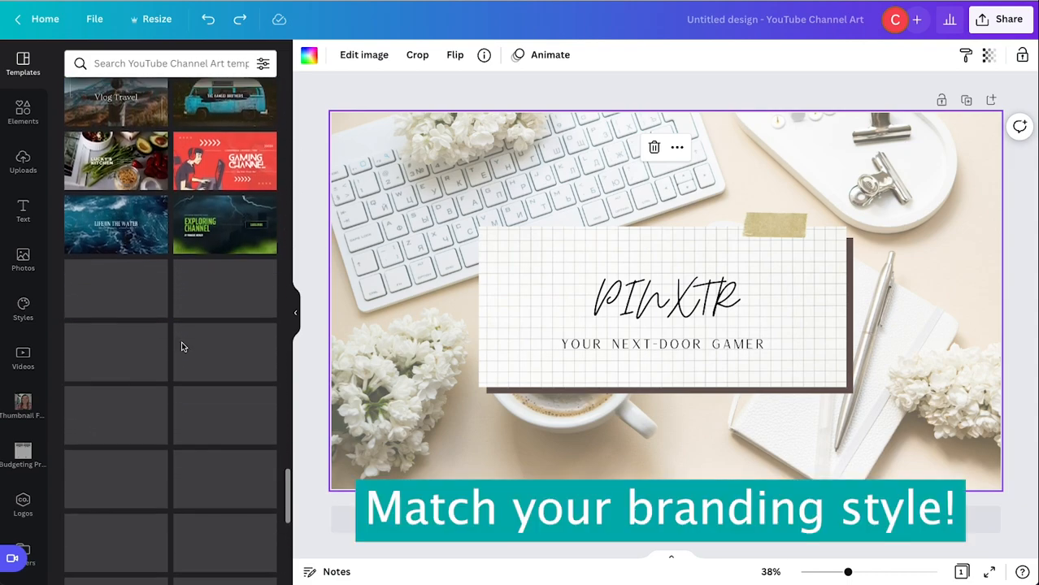
scroll(down, 3)
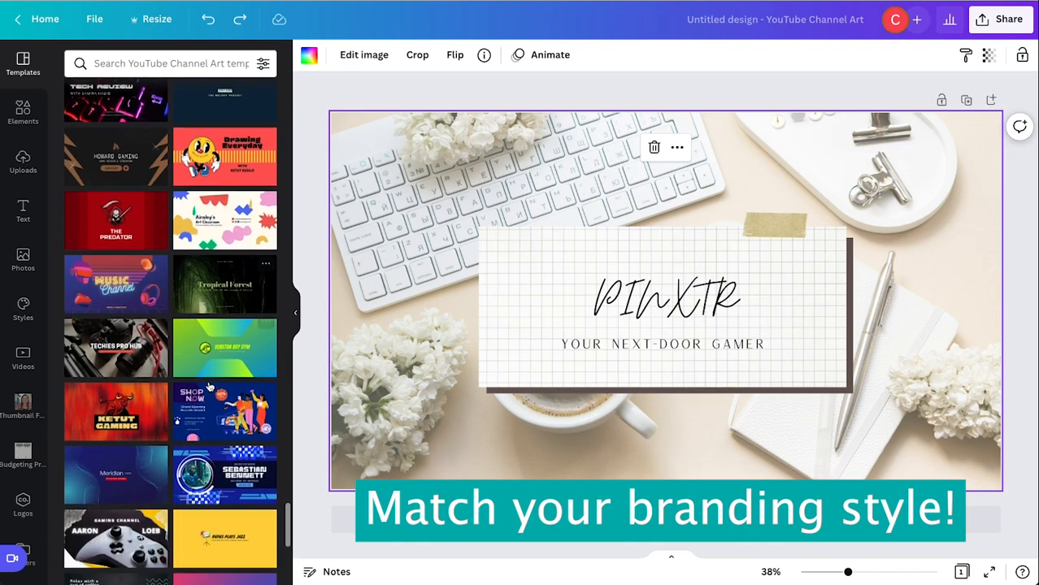
scroll(down, 3)
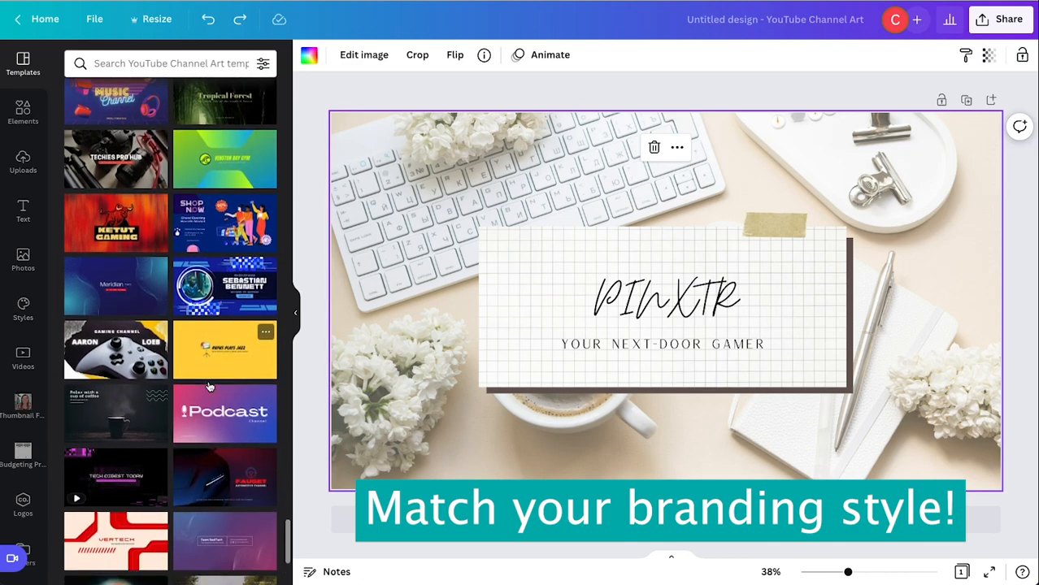
scroll(down, 3)
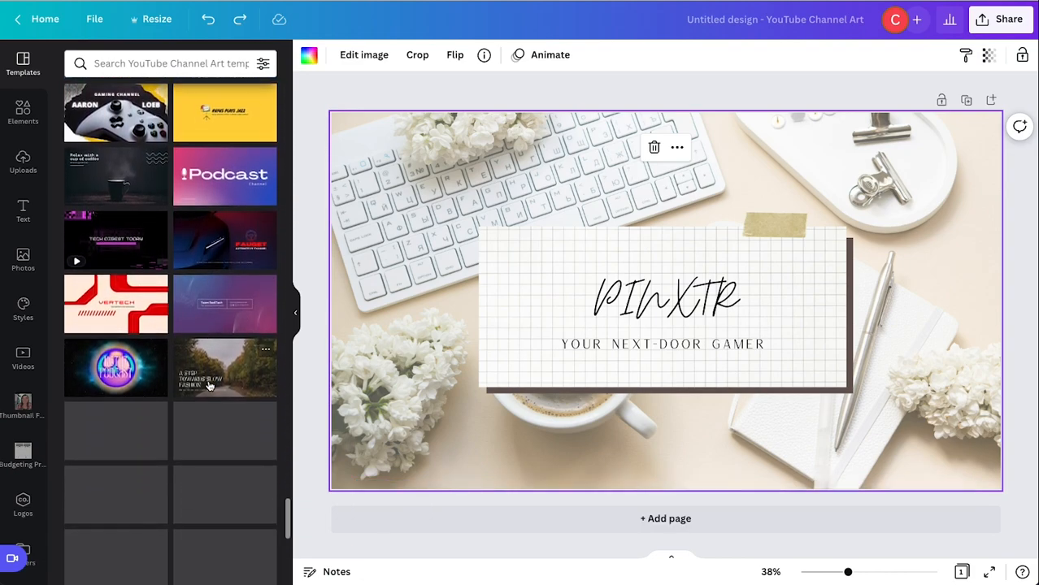
scroll(down, 3)
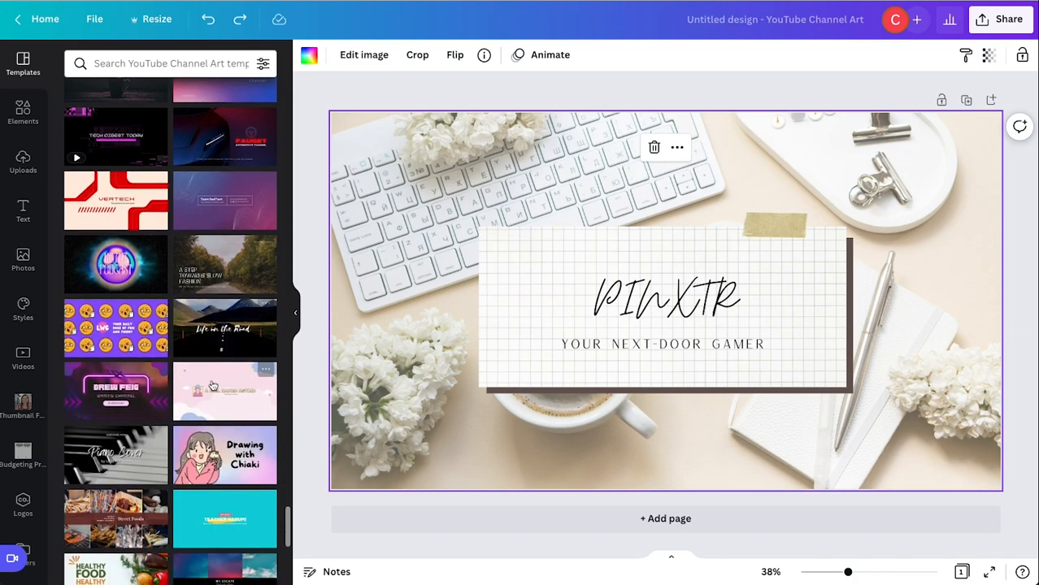
scroll(down, 3)
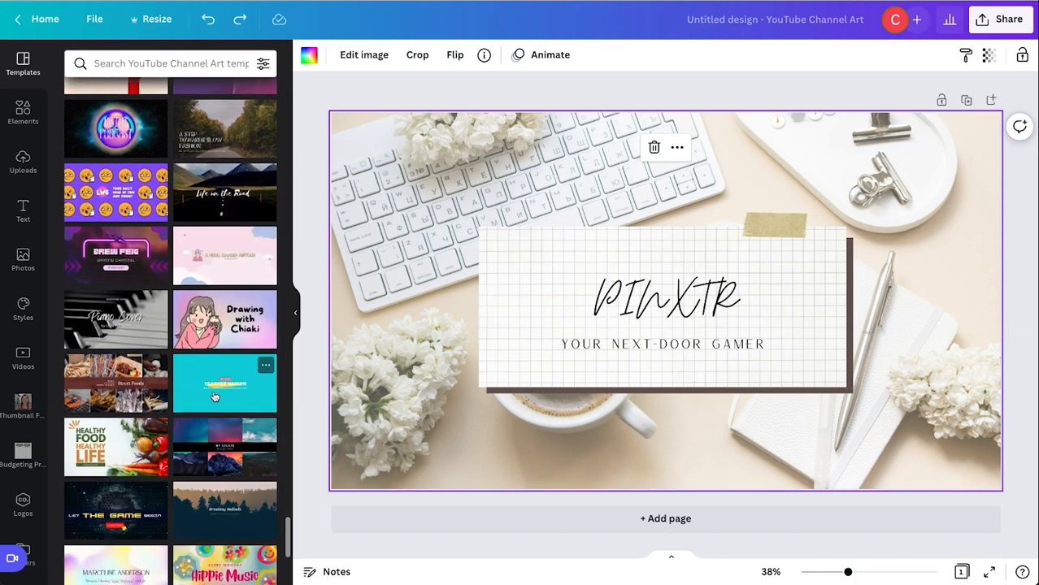
Apply the teal brush-stroke template and change the ART WITH label to CREATE WITH
click(225, 383)
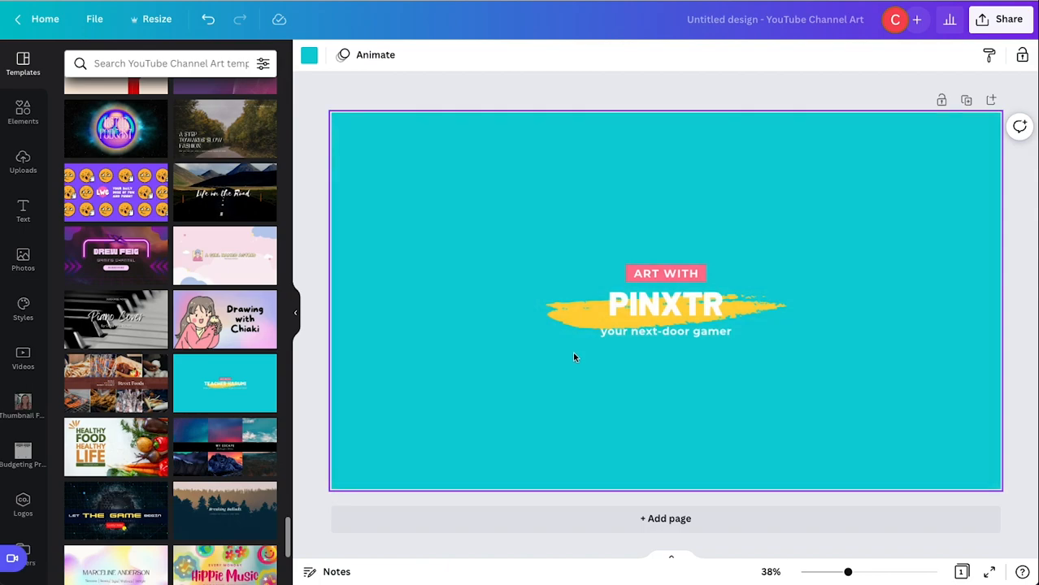
click(665, 304)
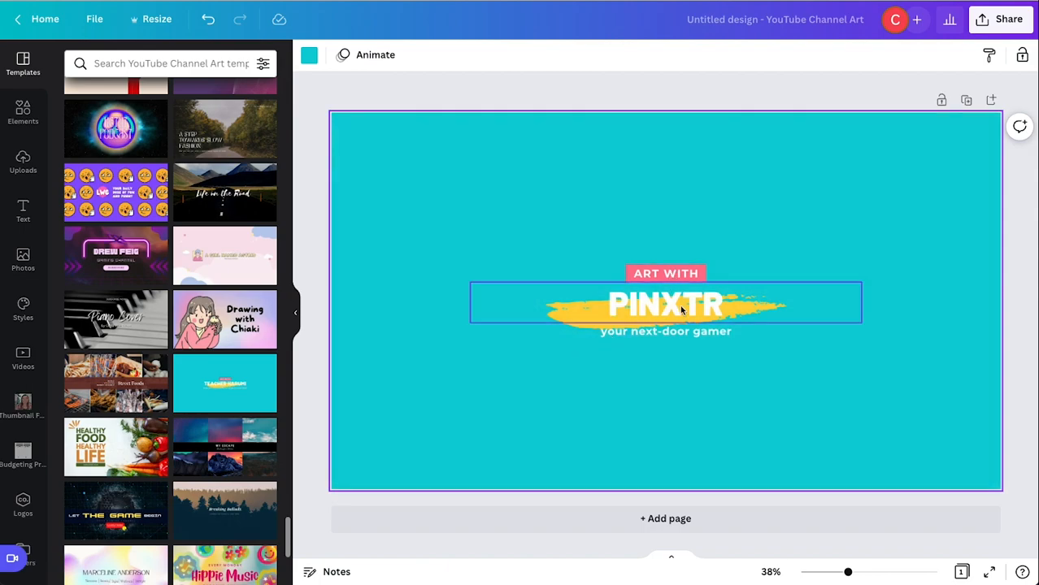
click(664, 273)
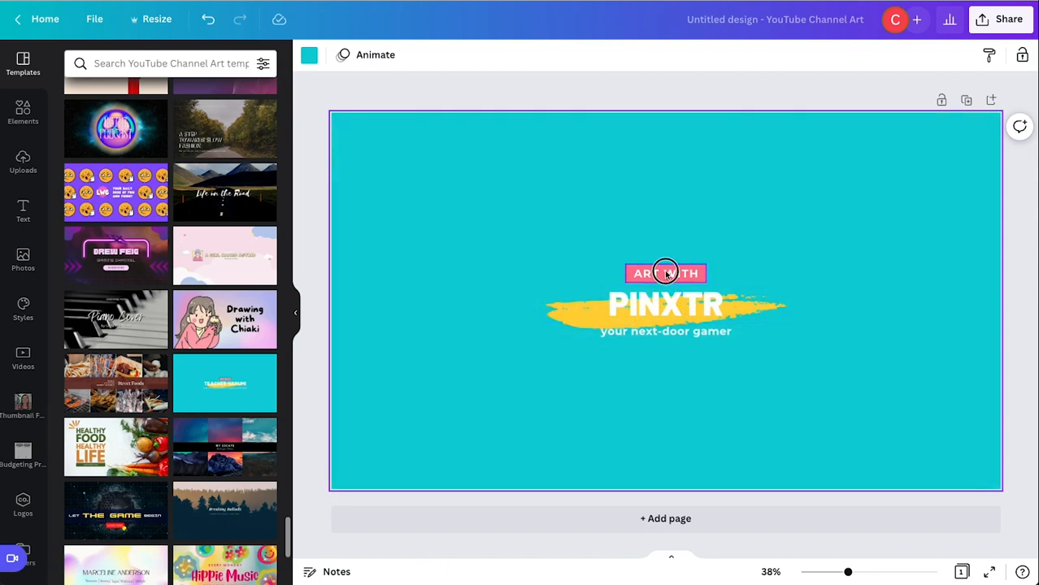
click(666, 273)
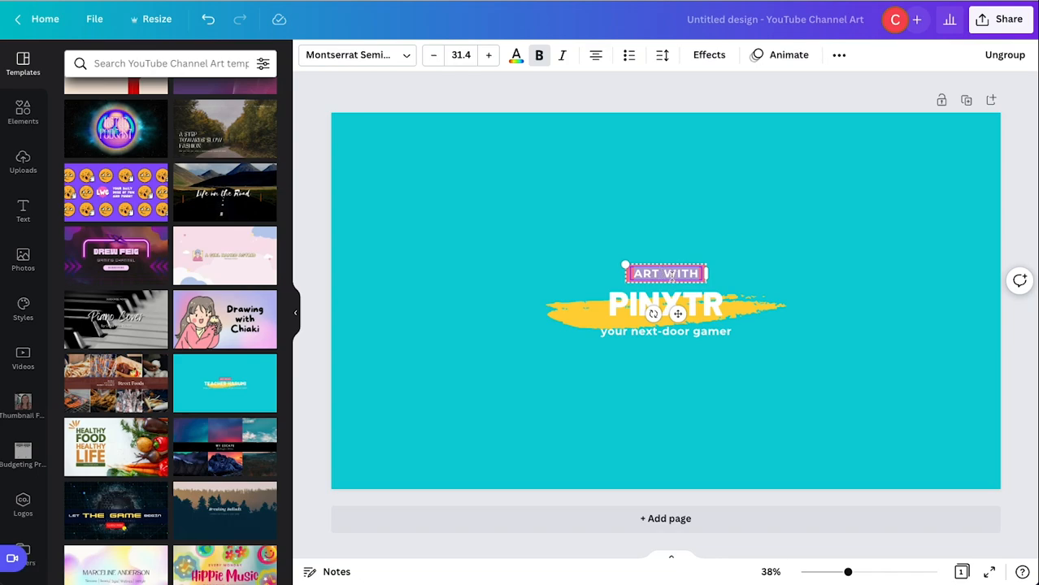
text(CREATE)
click(665, 306)
text(ENNIES NOT PERFECTION)
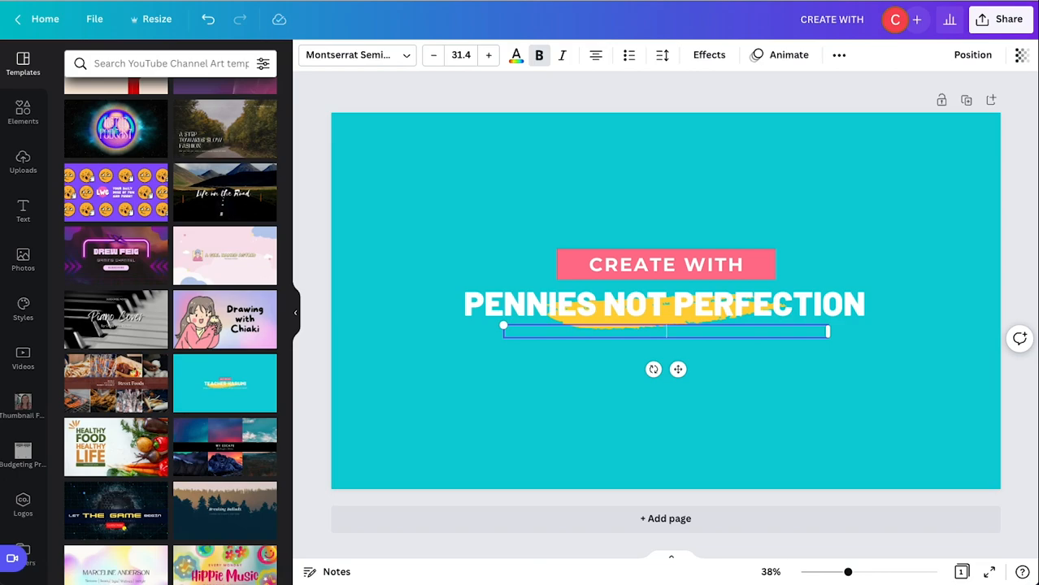
Rewrite the subtitle as TIPS & TUTORIALS FOR INCOME CREATORS
text(TIPS & TUTORIALS FOR O)
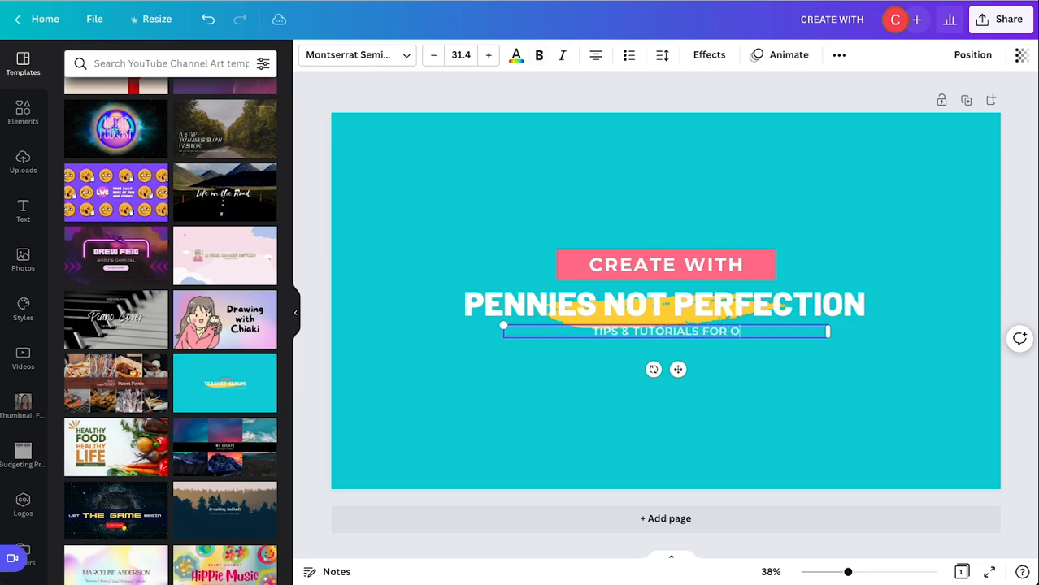
text(NCOME)
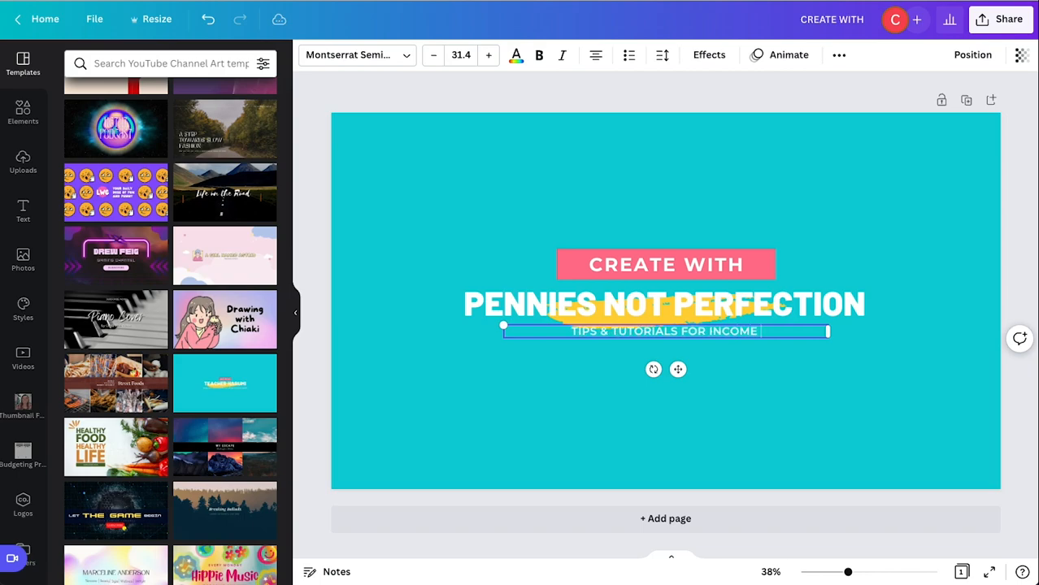
text(CREATORS)
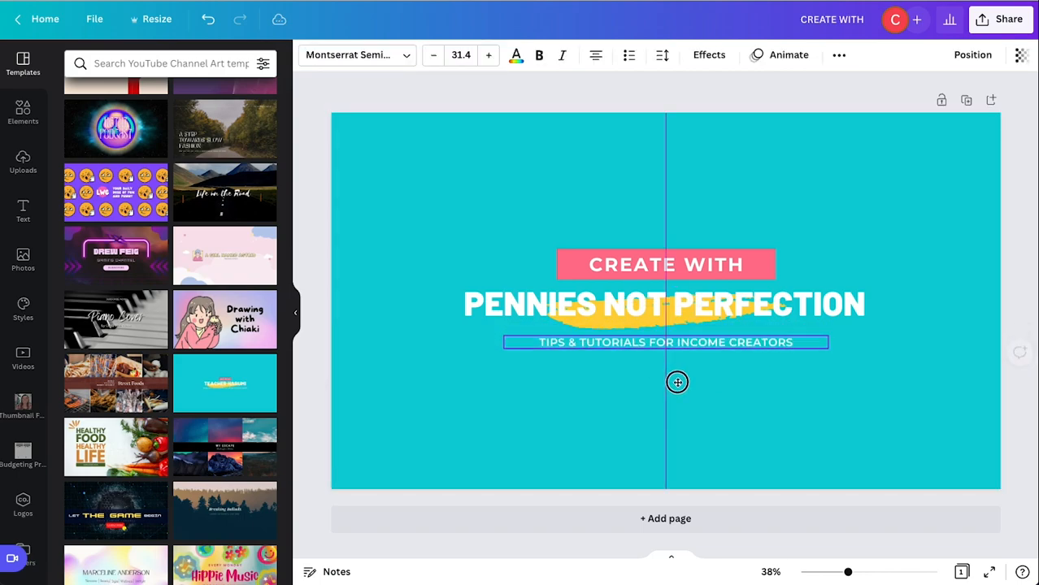
Select the title, headline and subtitle together and enlarge them to span the banner width
click(663, 304)
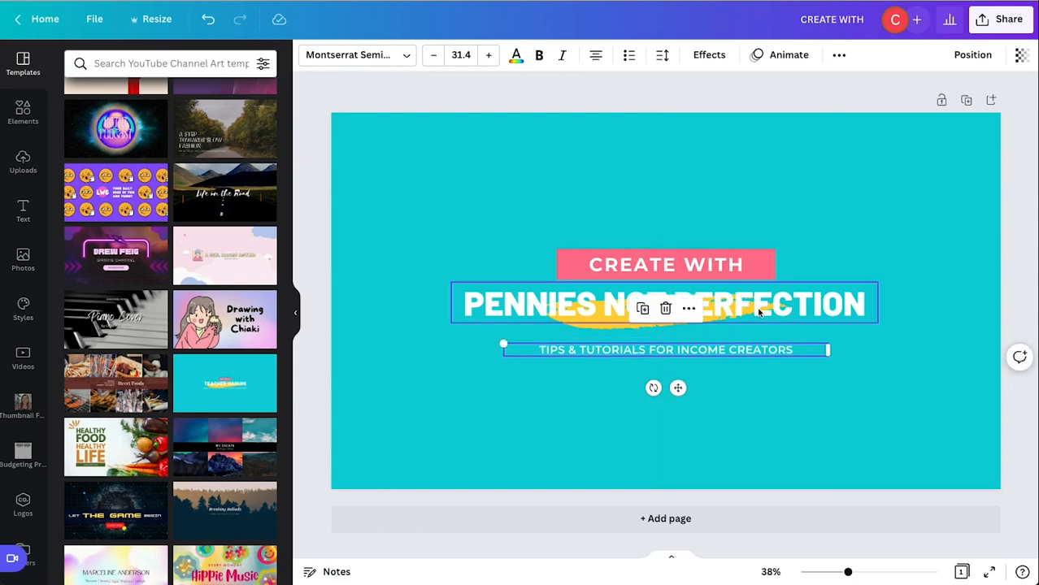
click(811, 260)
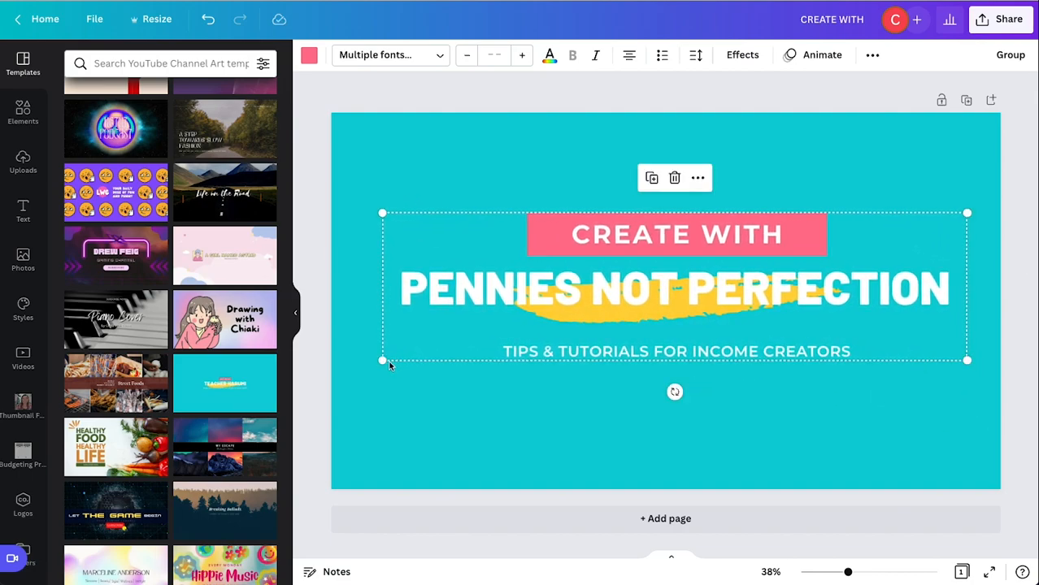
drag(382, 361, 369, 363)
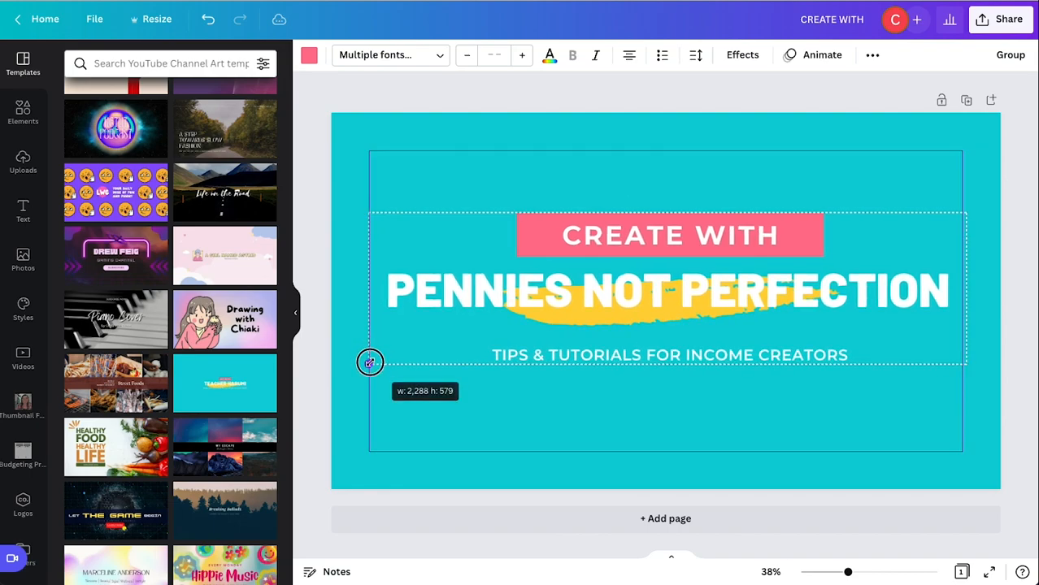
drag(369, 362, 965, 361)
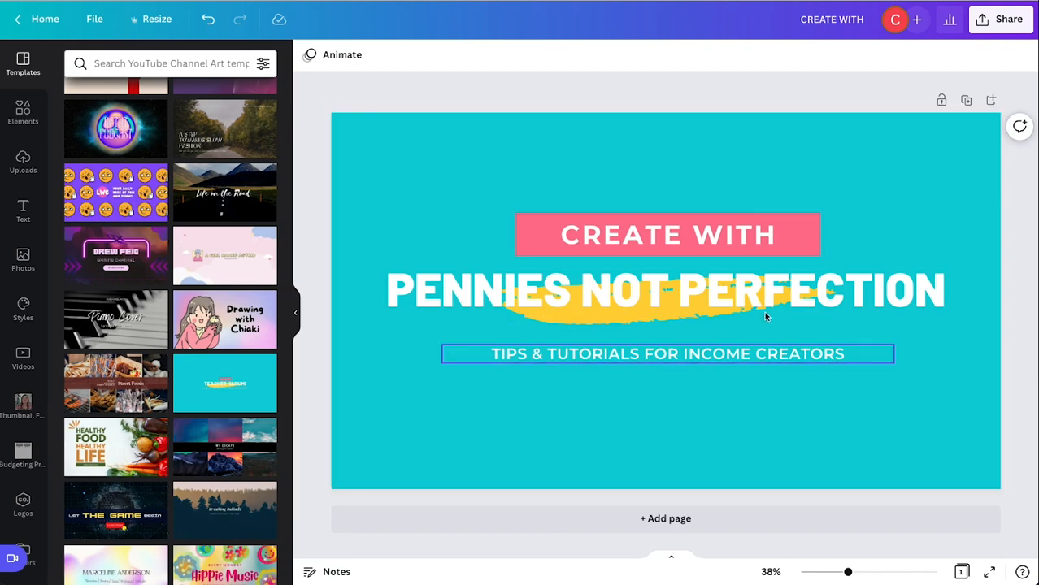
click(346, 388)
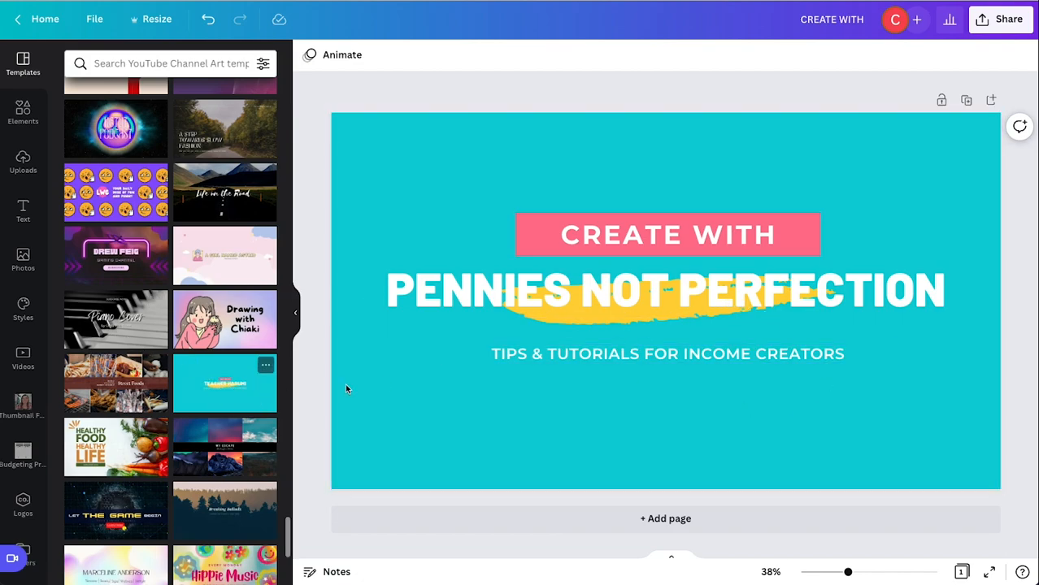
click(665, 289)
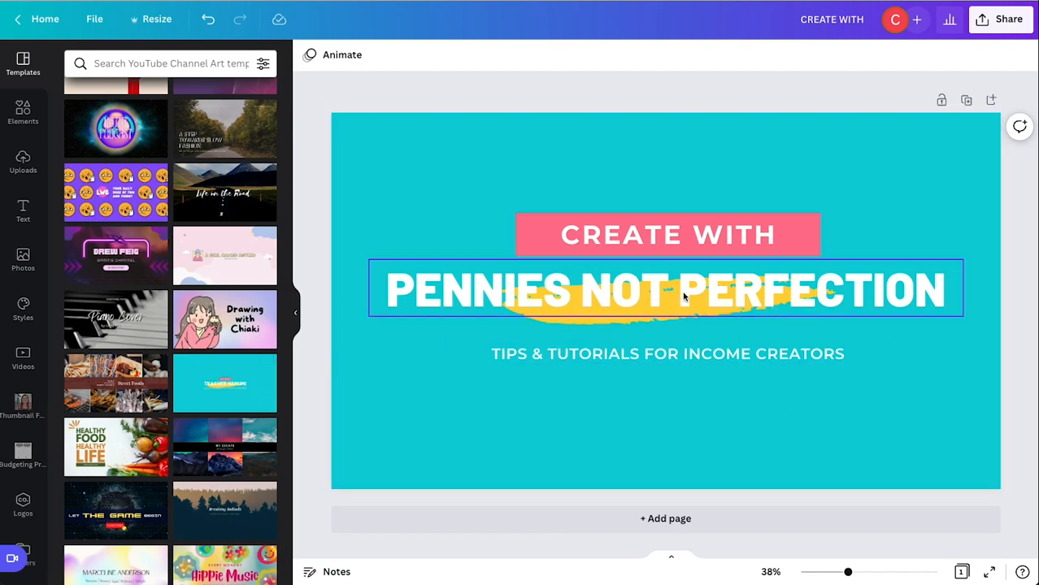
click(667, 290)
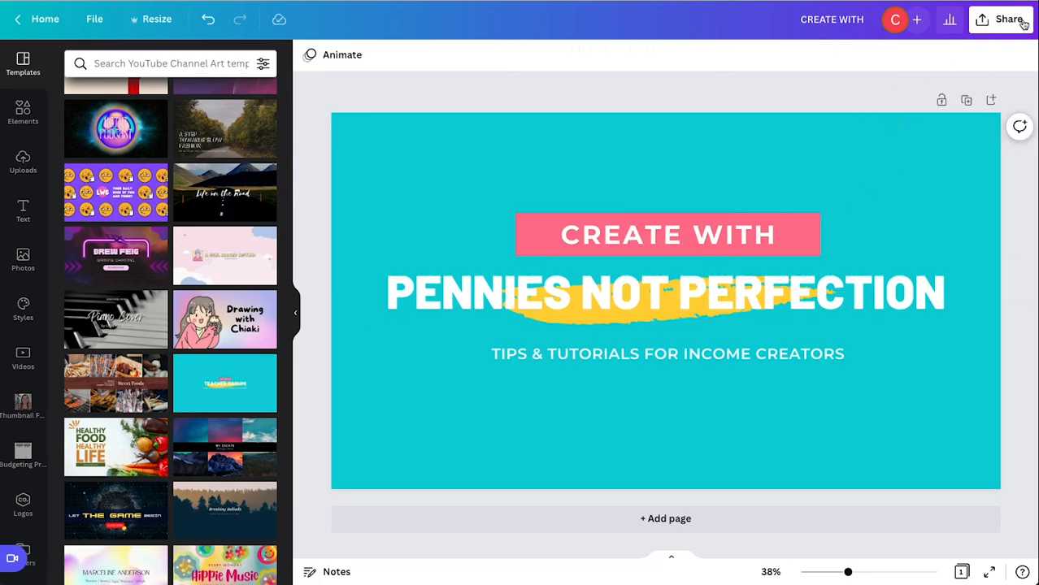
Download the banner from Share as a 2560 × 1440 PNG
click(1007, 19)
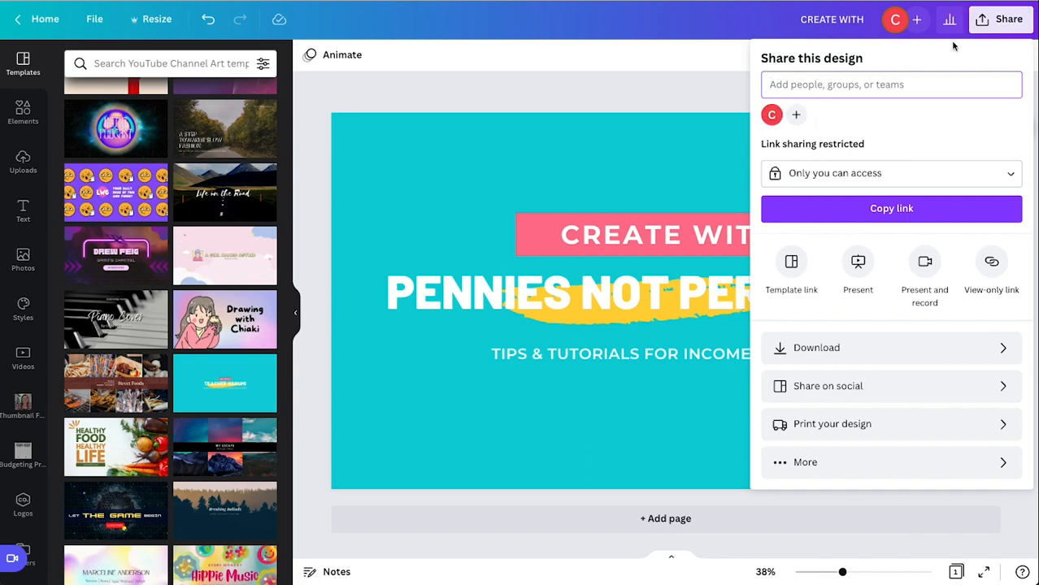
click(816, 348)
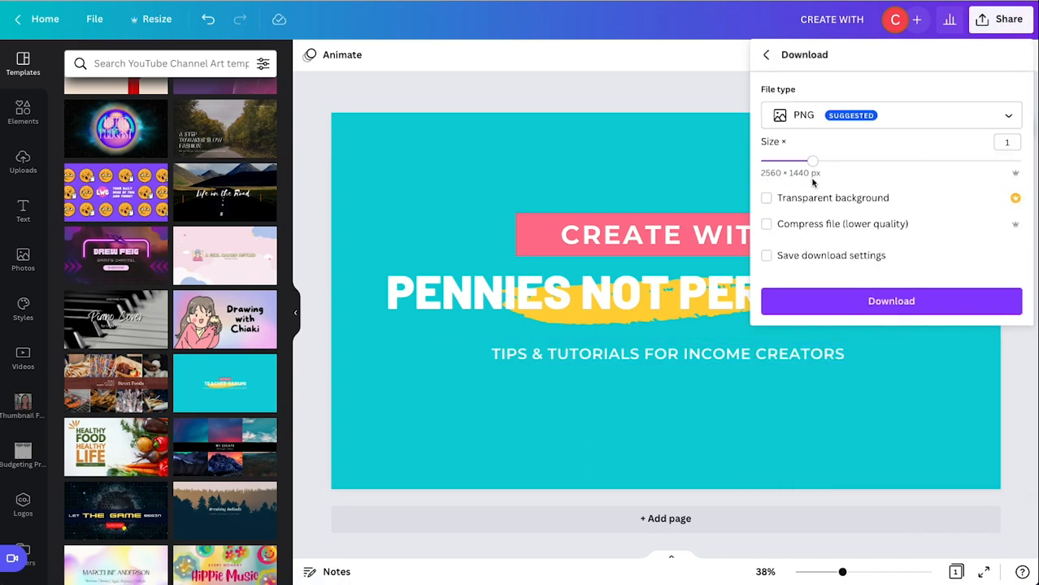
mouse_move(884, 270)
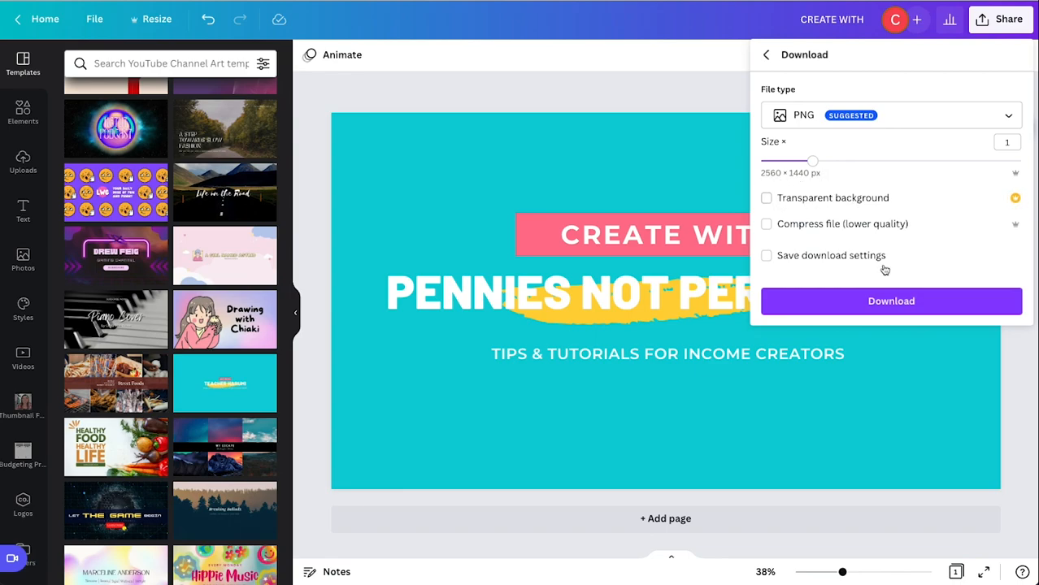
click(891, 300)
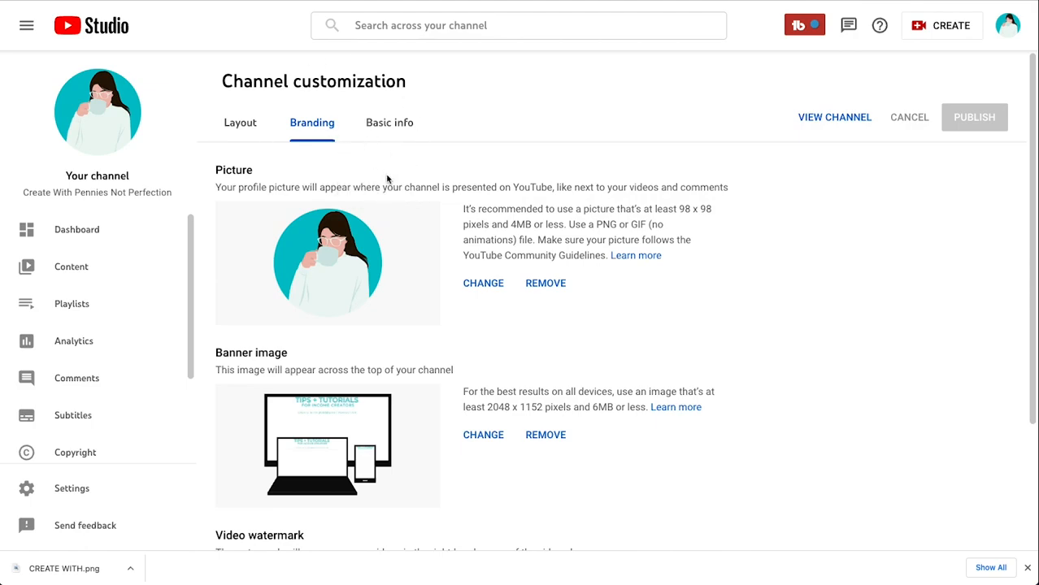
Load CREATE WITH.png from Downloads as the new channel banner image
scroll(down, 3)
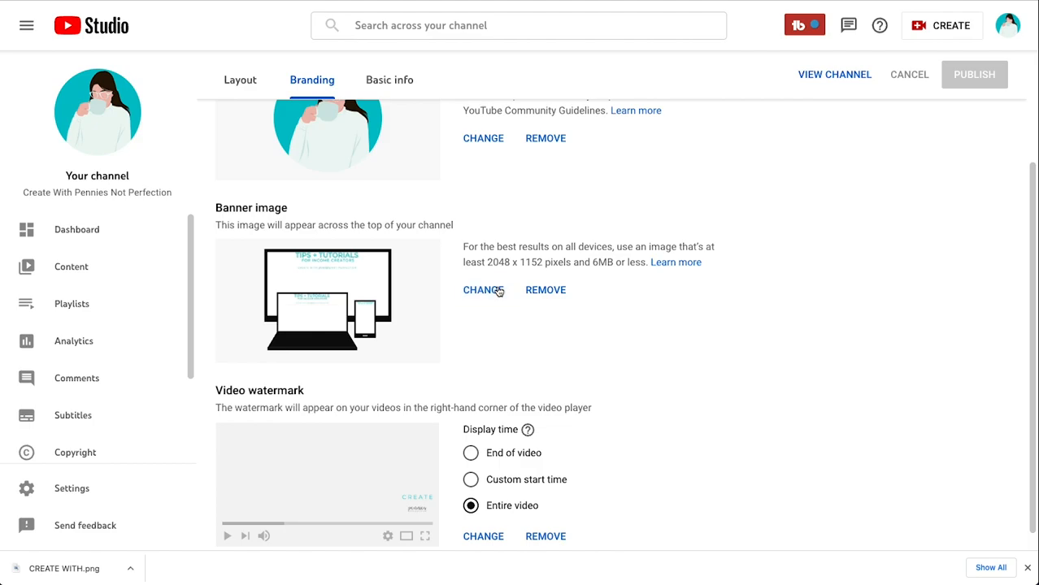
click(483, 289)
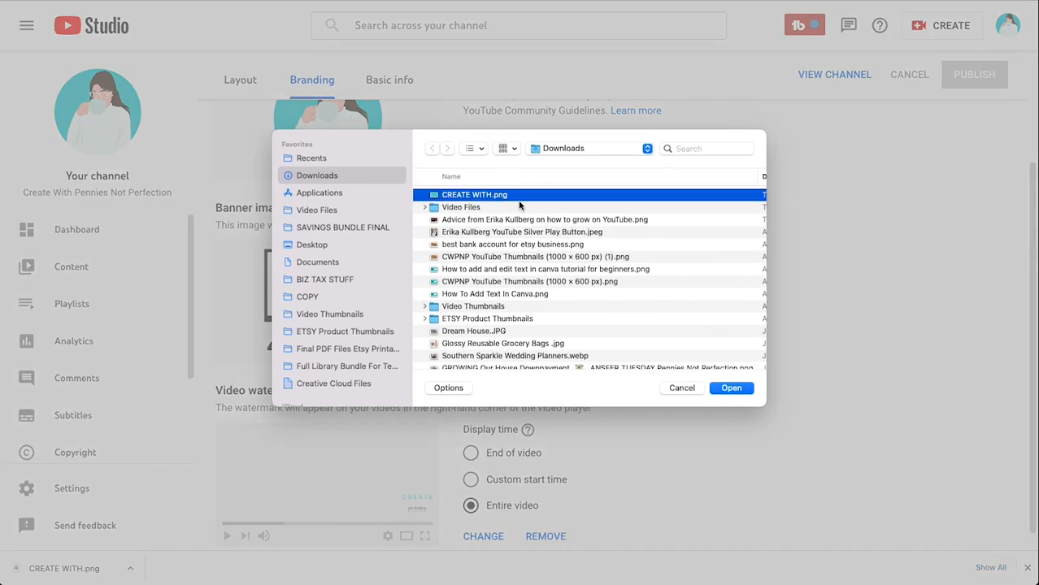
click(730, 387)
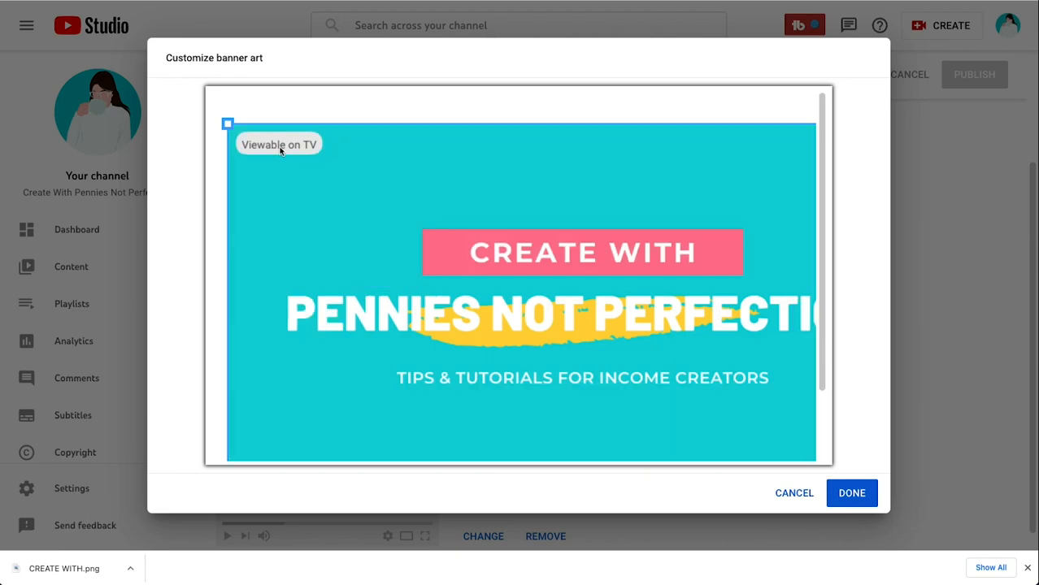
Accept the banner crop, publish it and view the live channel
click(852, 492)
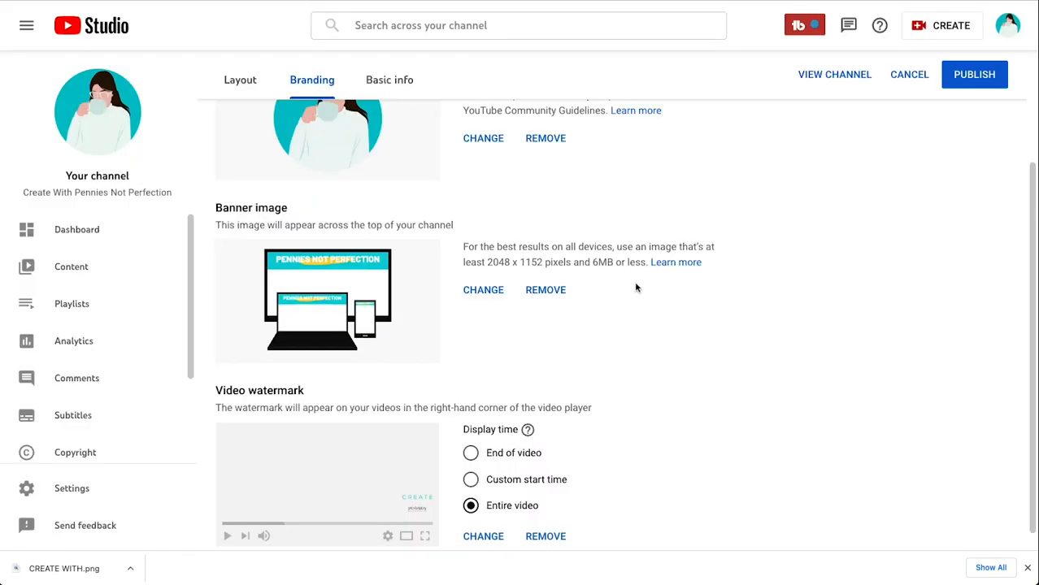
click(974, 75)
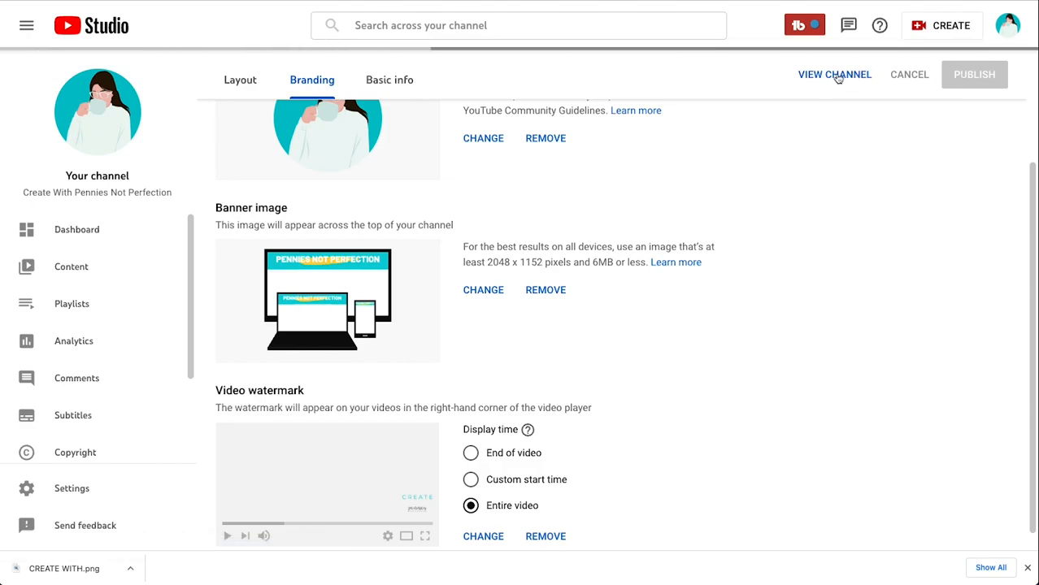
click(974, 75)
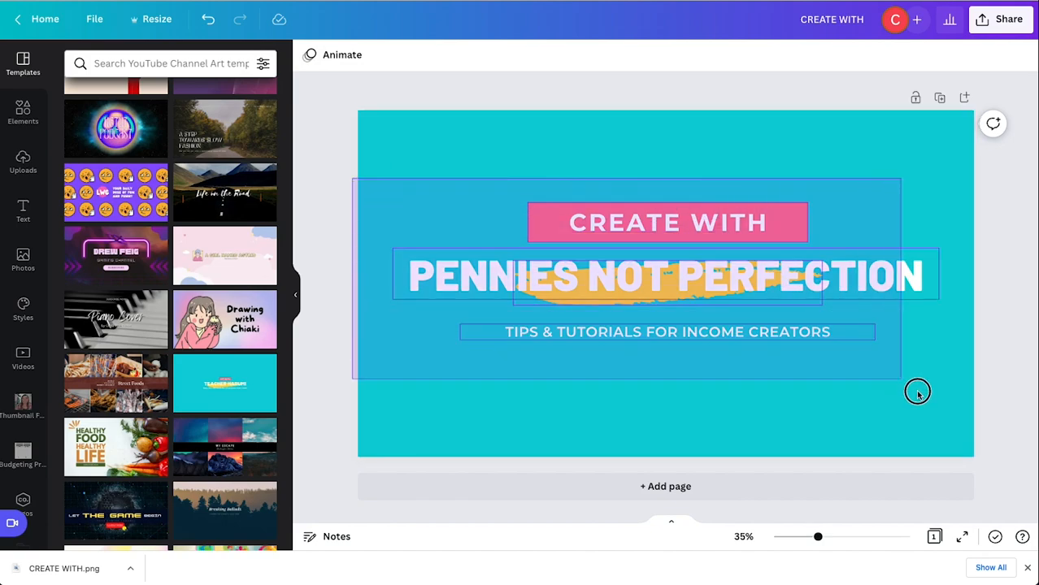
Shrink the three text lines together so they sit centred in the banner
drag(917, 391, 839, 302)
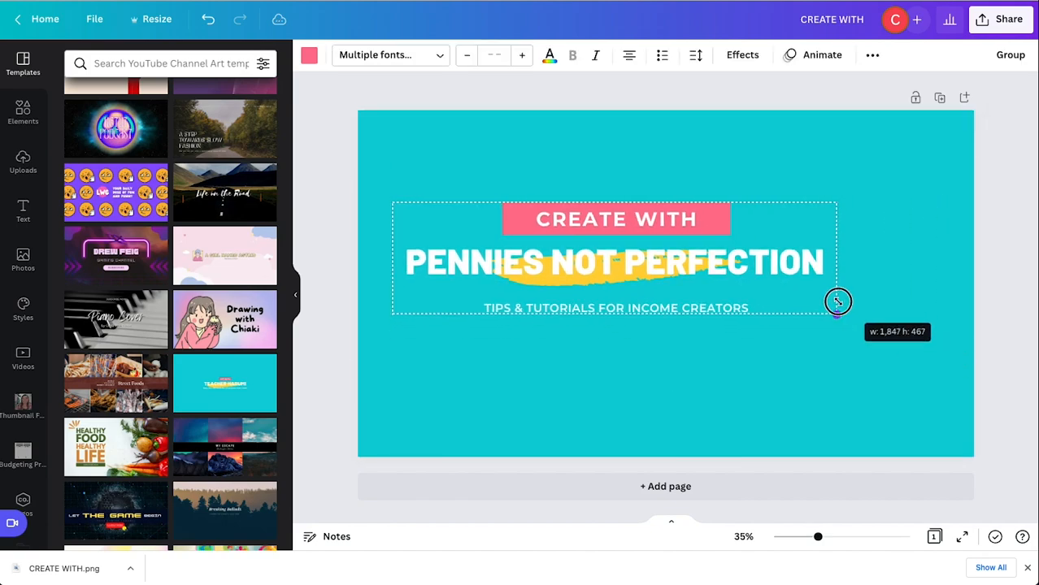
drag(838, 302, 672, 293)
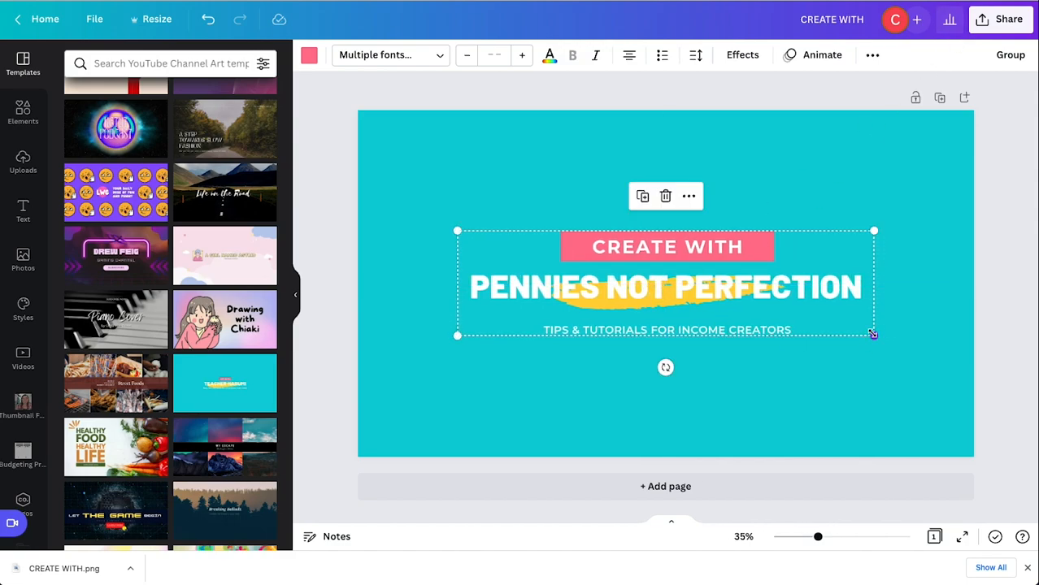
click(659, 325)
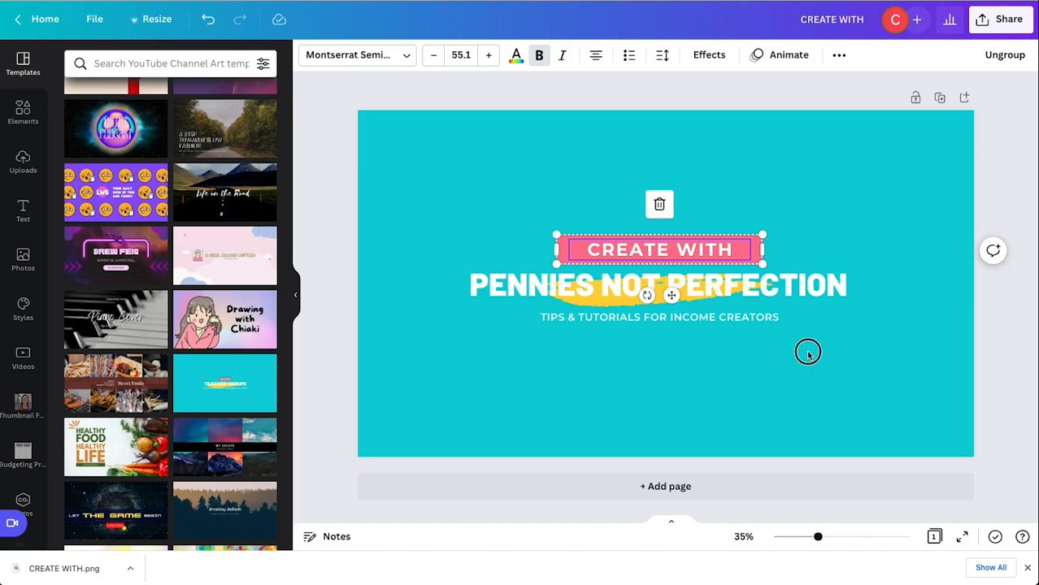
click(1007, 20)
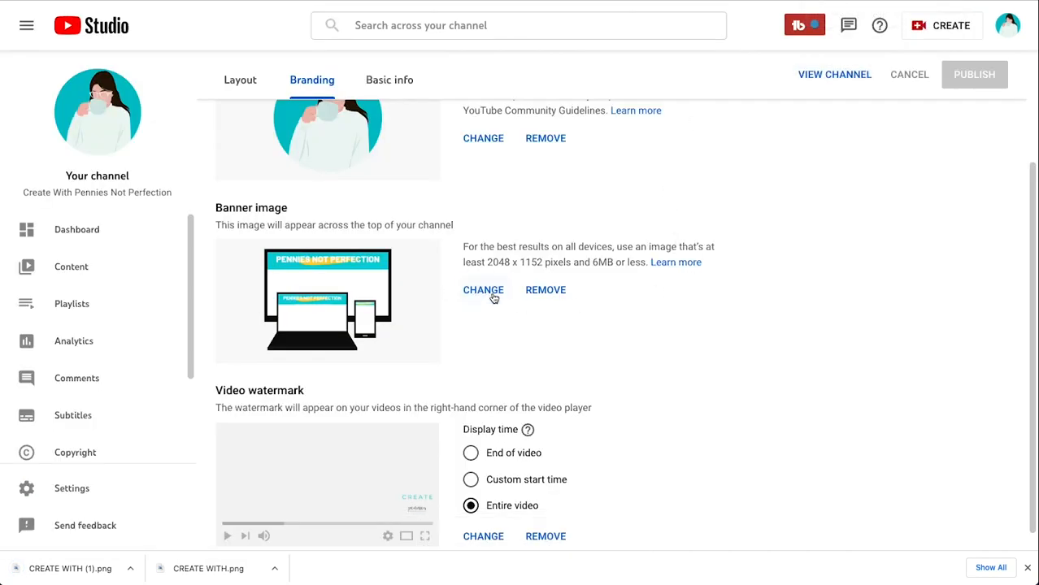
Replace the banner image with the newest CREATE WITH PNG and accept its full-width crop
click(483, 290)
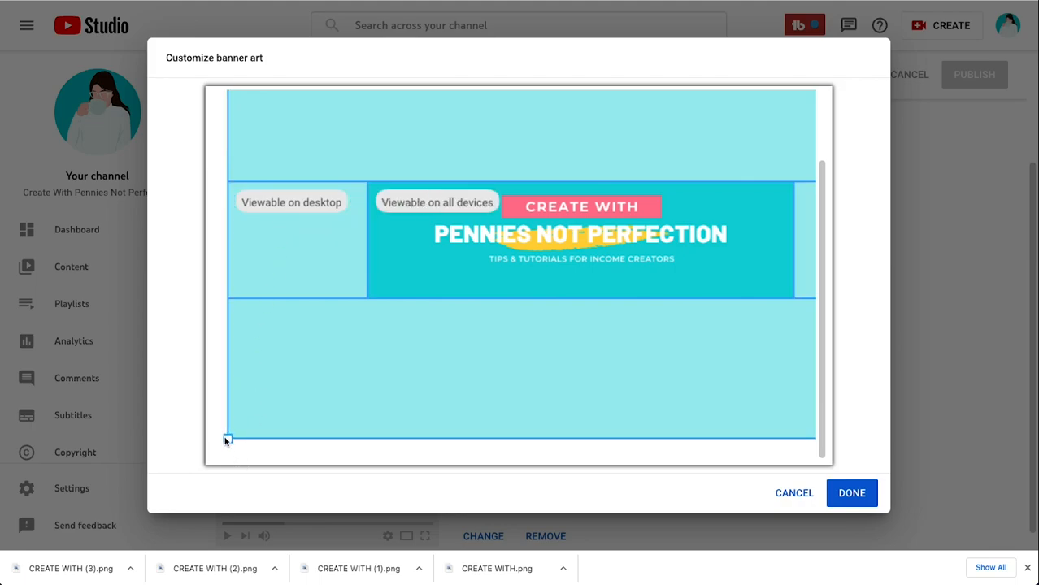
drag(227, 439, 263, 414)
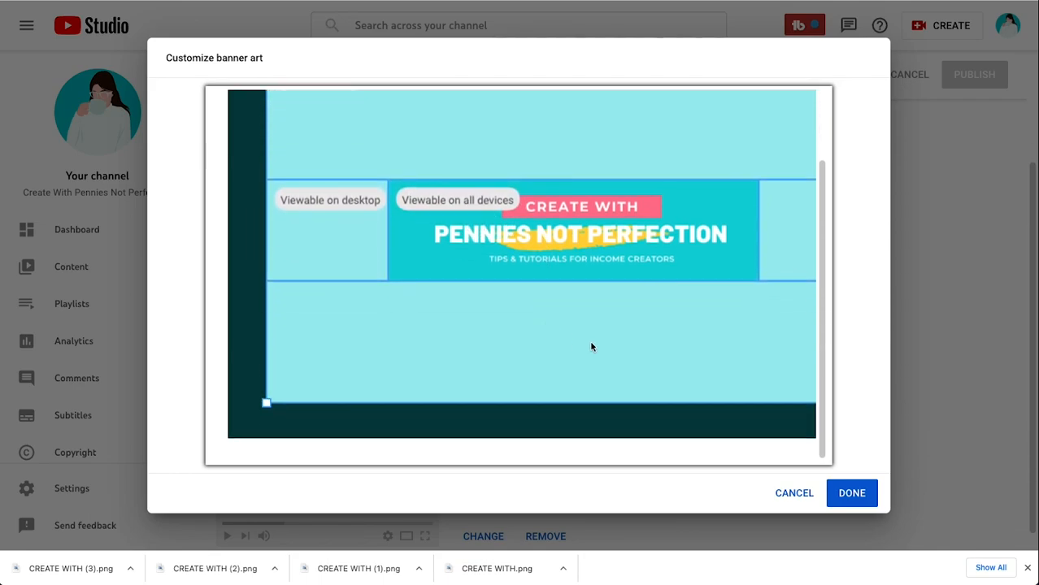
mouse_move(353, 78)
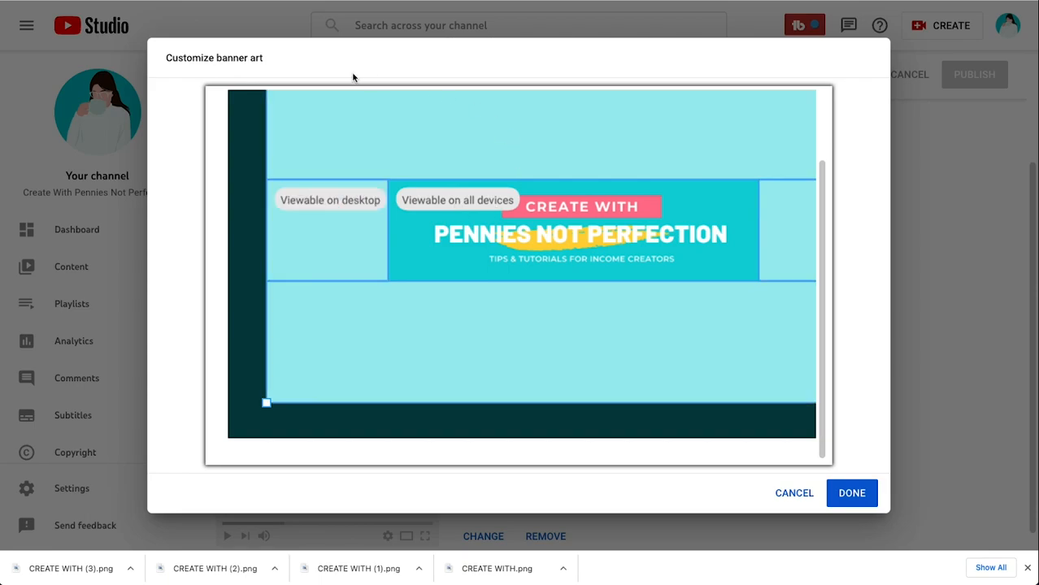
mouse_move(660, 252)
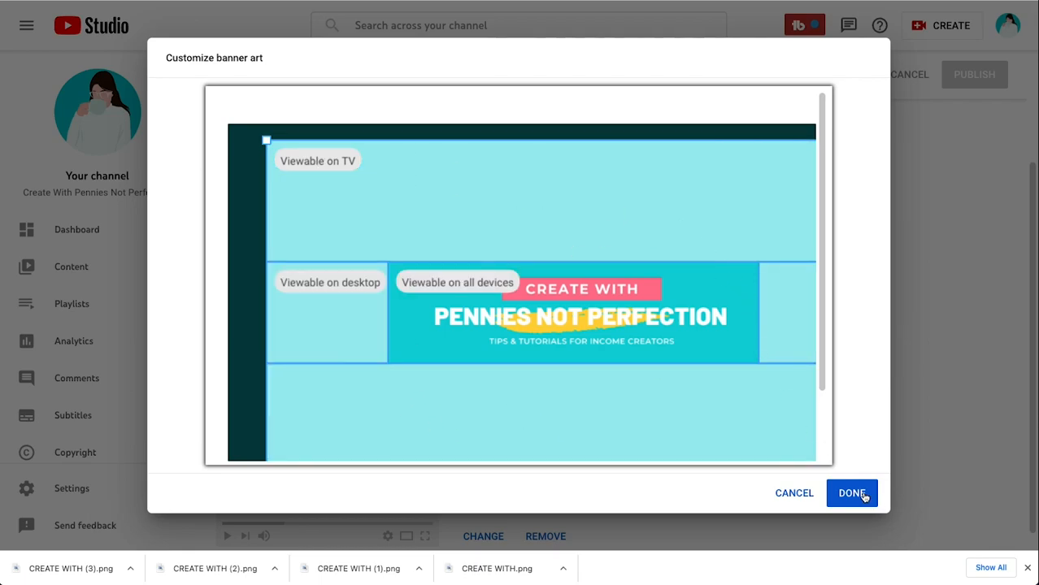
click(851, 492)
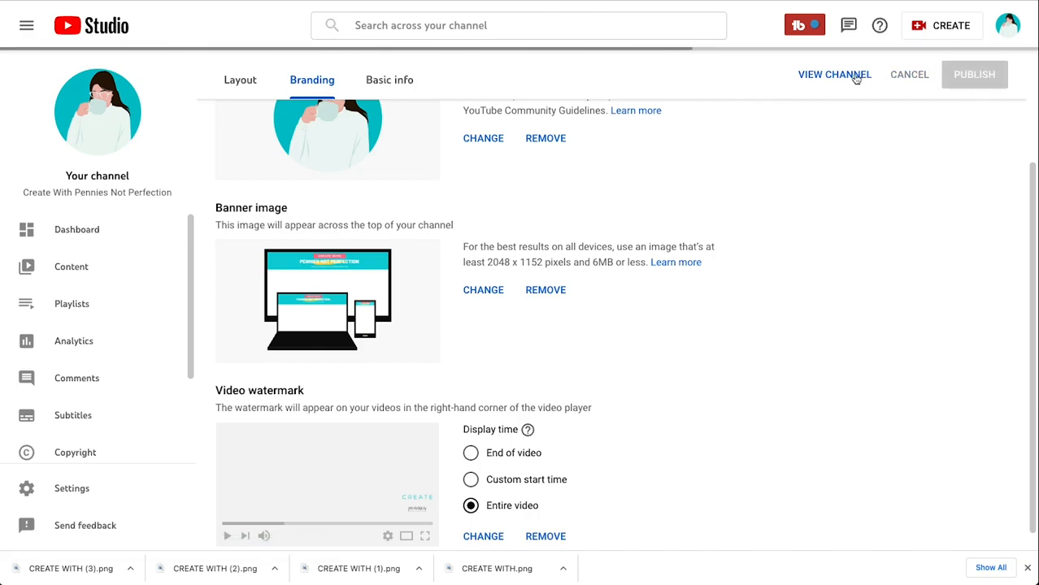
View the live YouTube channel to verify the updated banner before returning to Canva
click(834, 75)
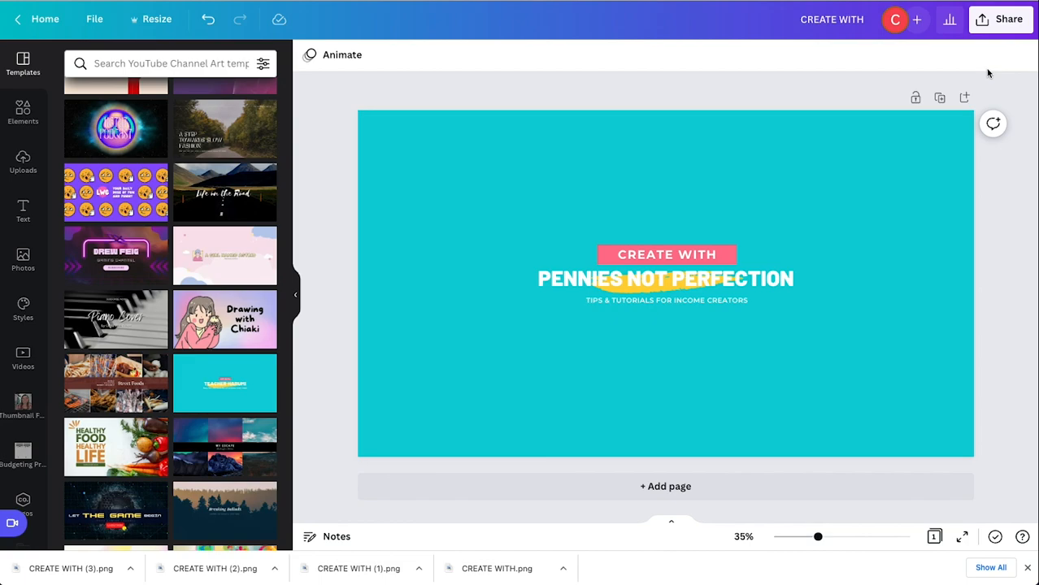
mouse_move(985, 78)
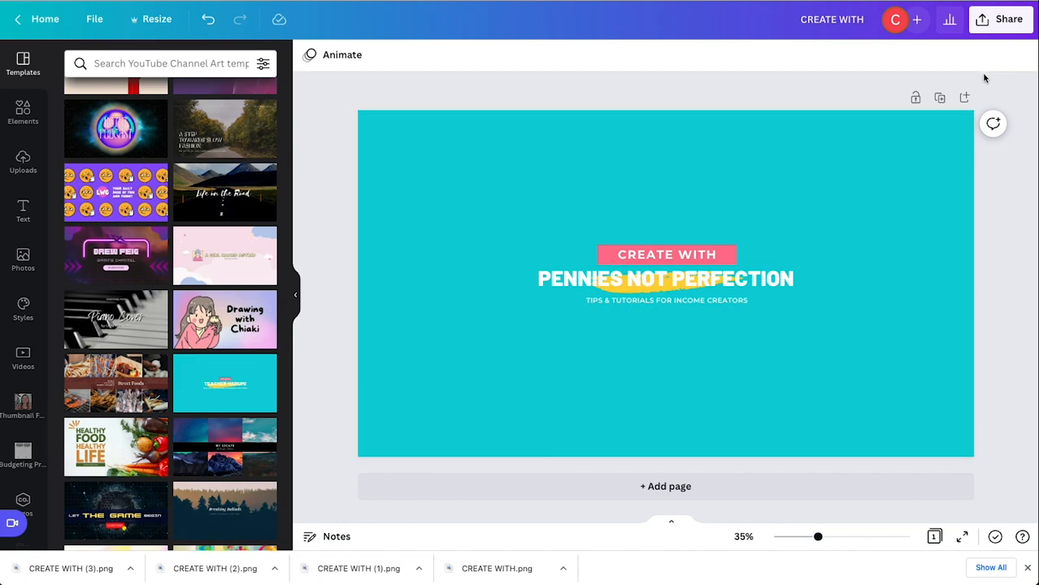